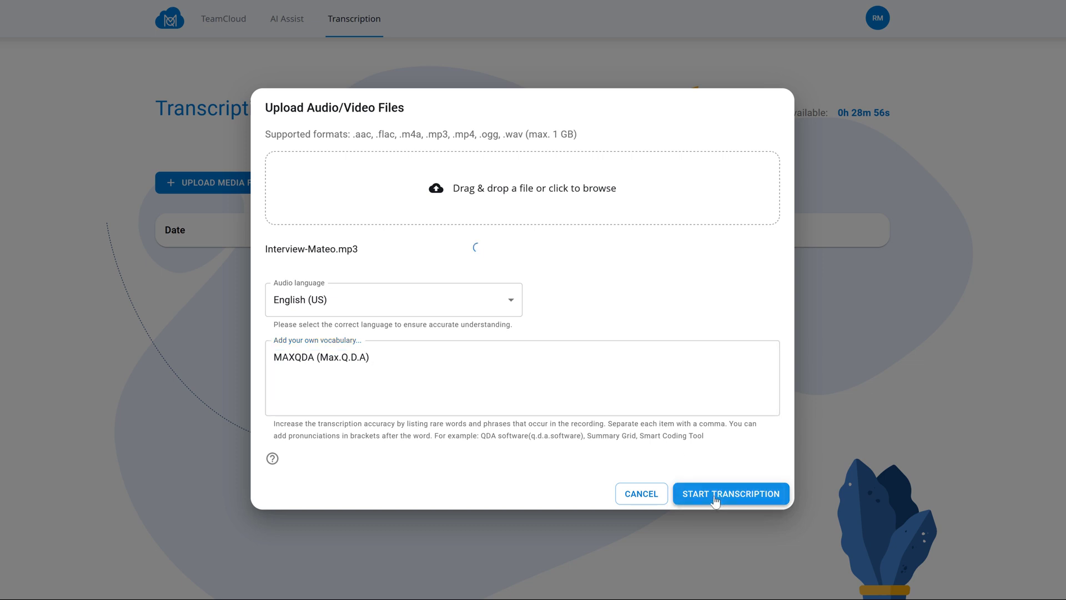
# Open the Research project transcription project and select the empty Interview-Mateo audio document.
pyautogui.click(729, 493)
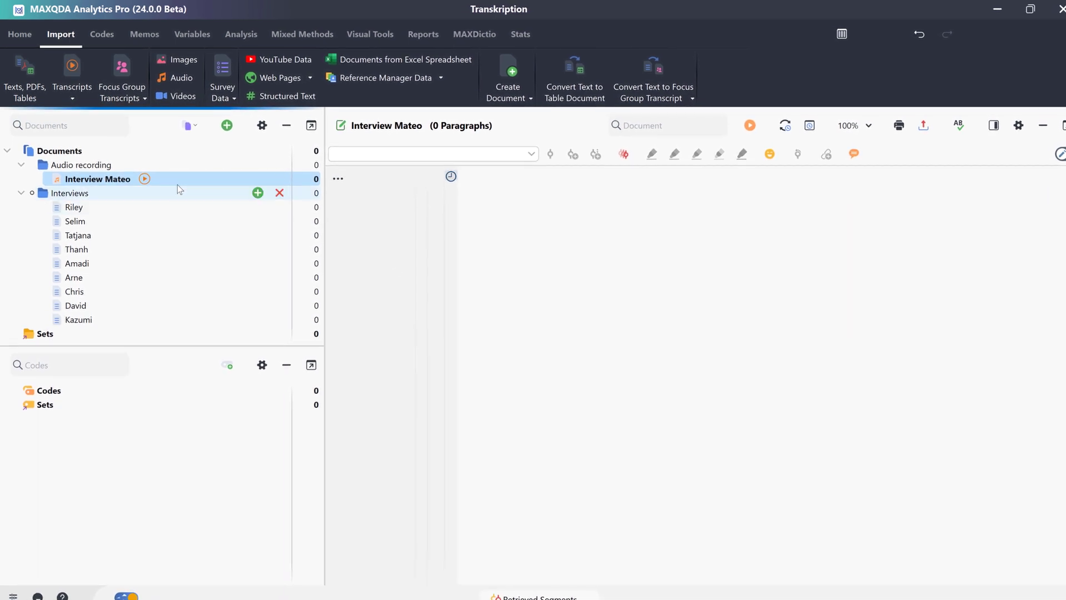
pyautogui.rightClick(99, 179)
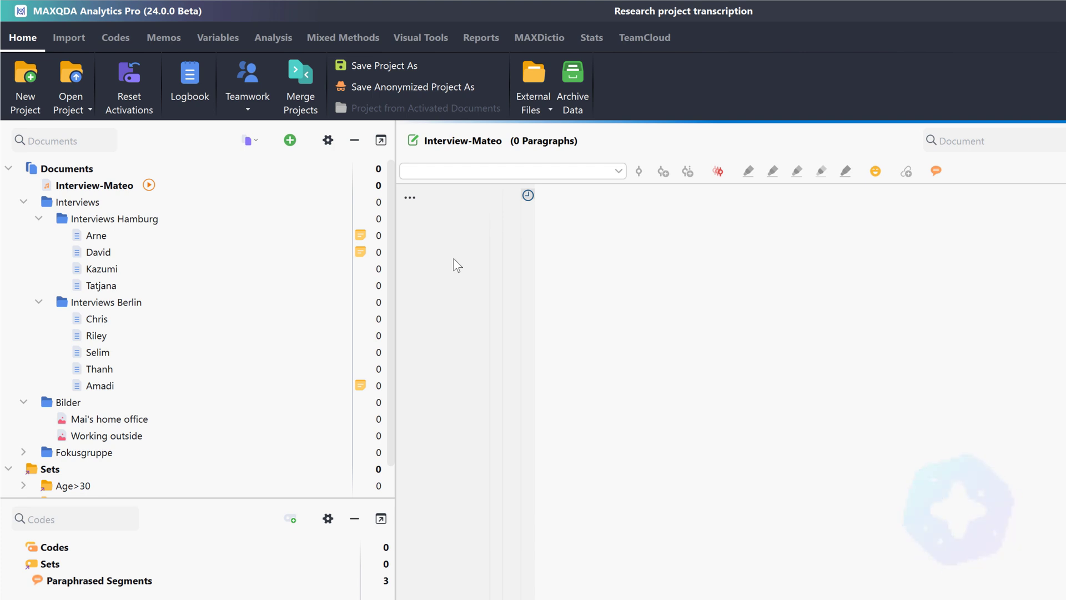
pyautogui.moveTo(372, 264)
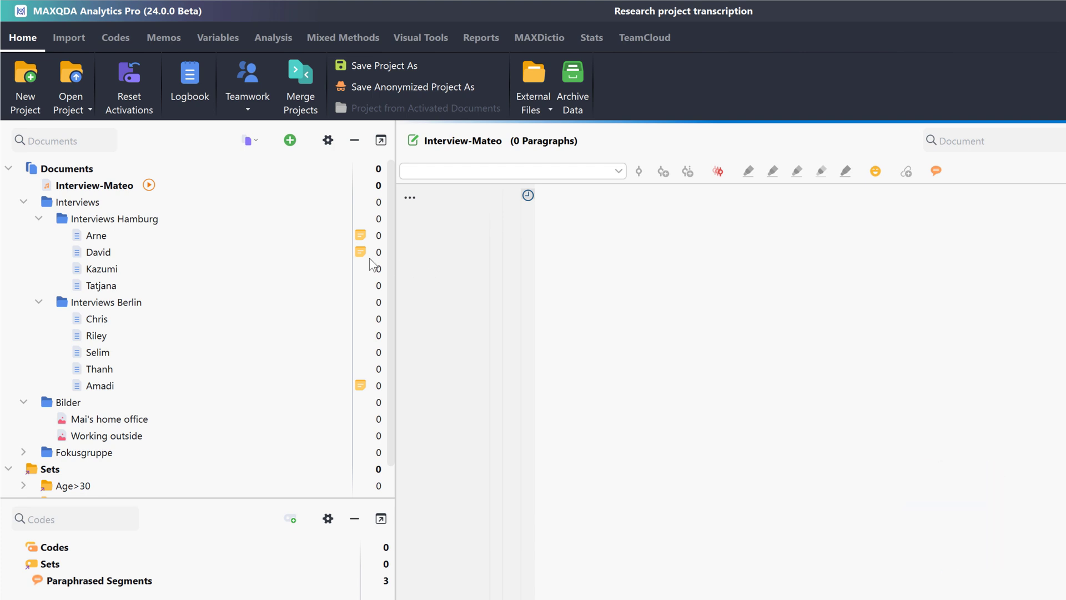
# Choose automatic transcription with MAXQDA Transcription for Interview-Mateo and open its web page.
pyautogui.rightClick(93, 185)
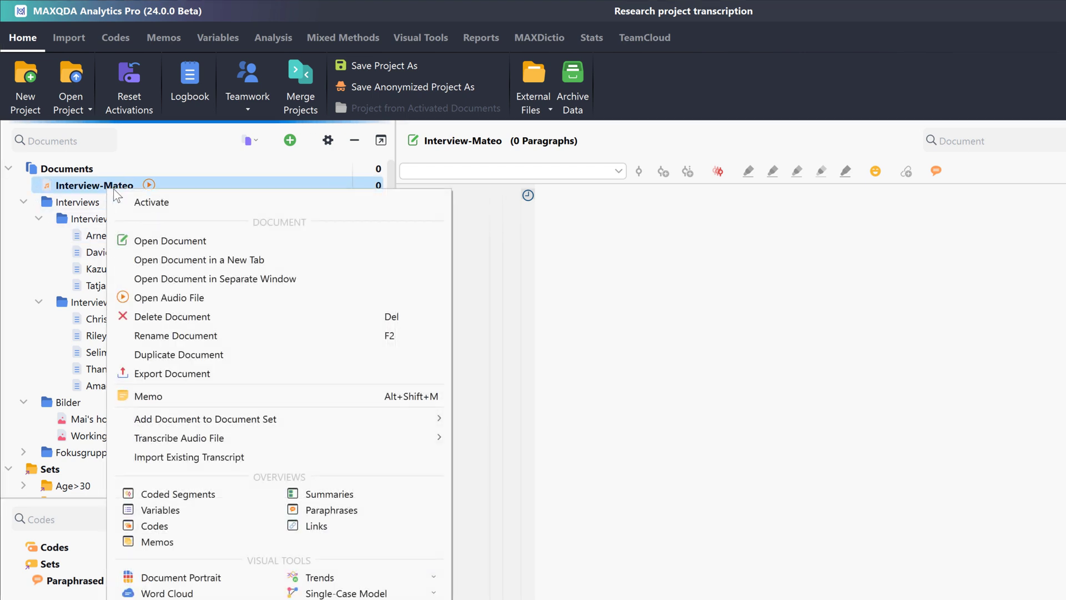
pyautogui.moveTo(296, 421)
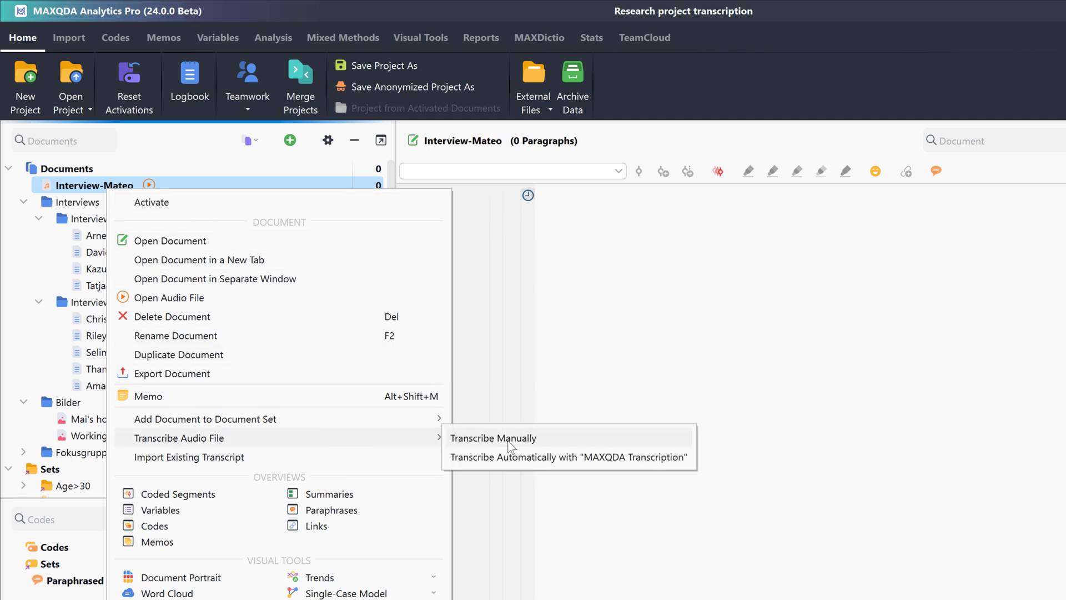
pyautogui.moveTo(679, 457)
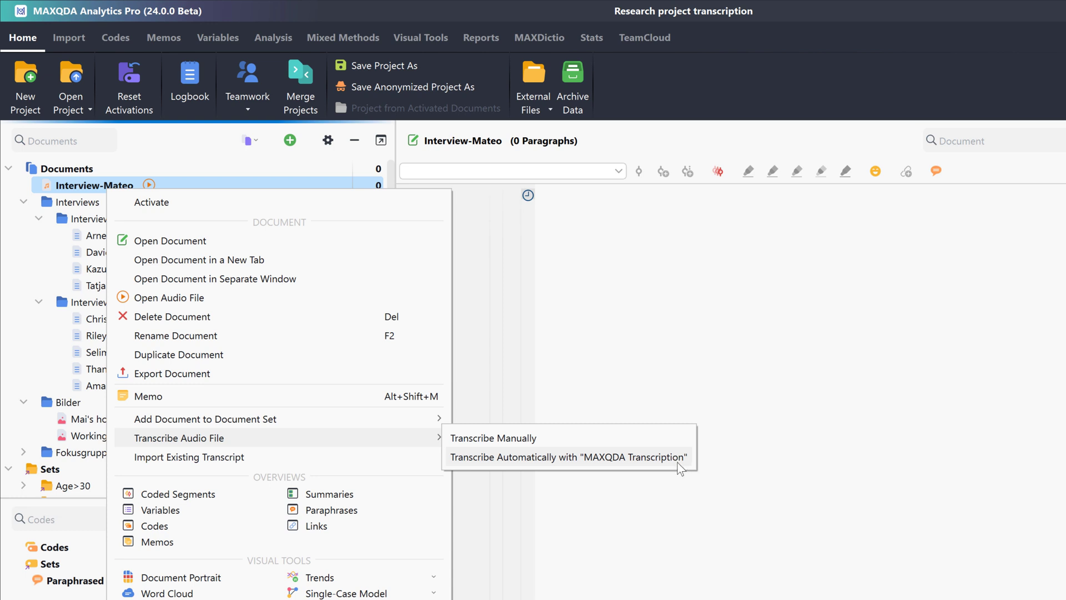
pyautogui.click(567, 456)
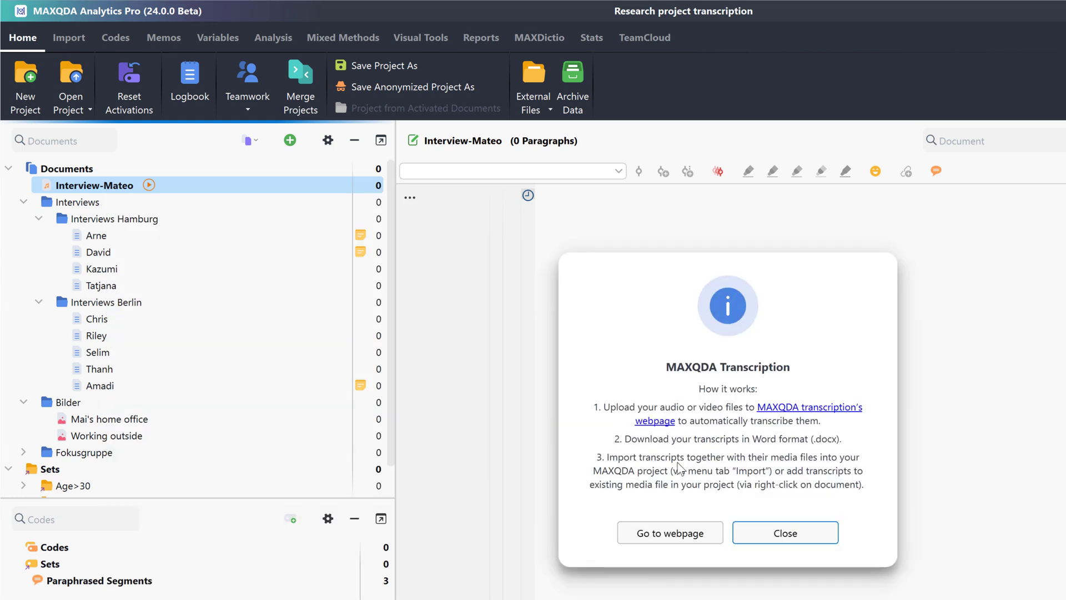
pyautogui.moveTo(669, 532)
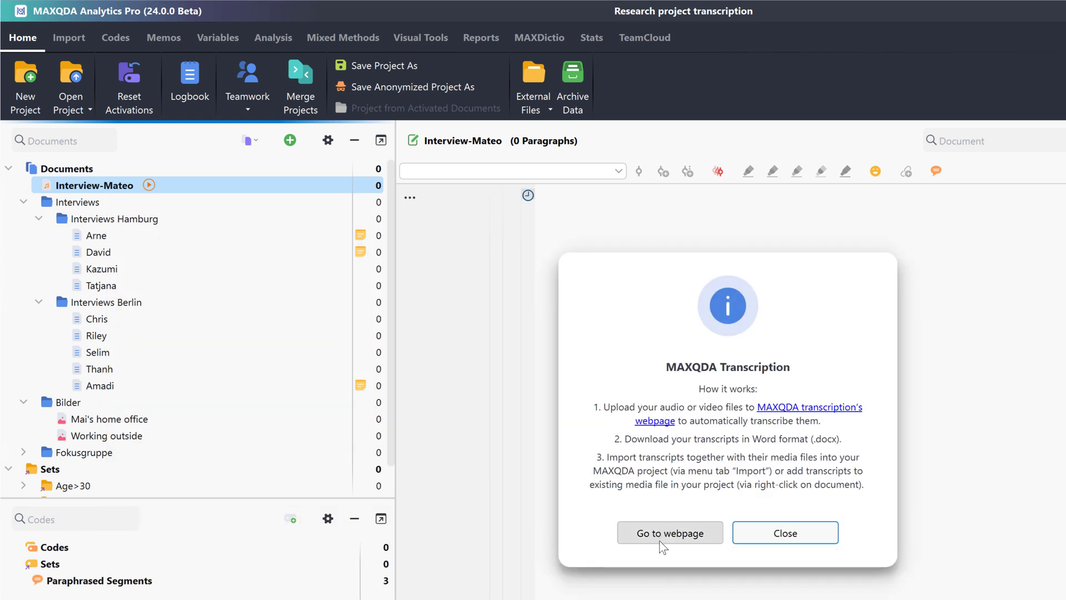
pyautogui.click(668, 532)
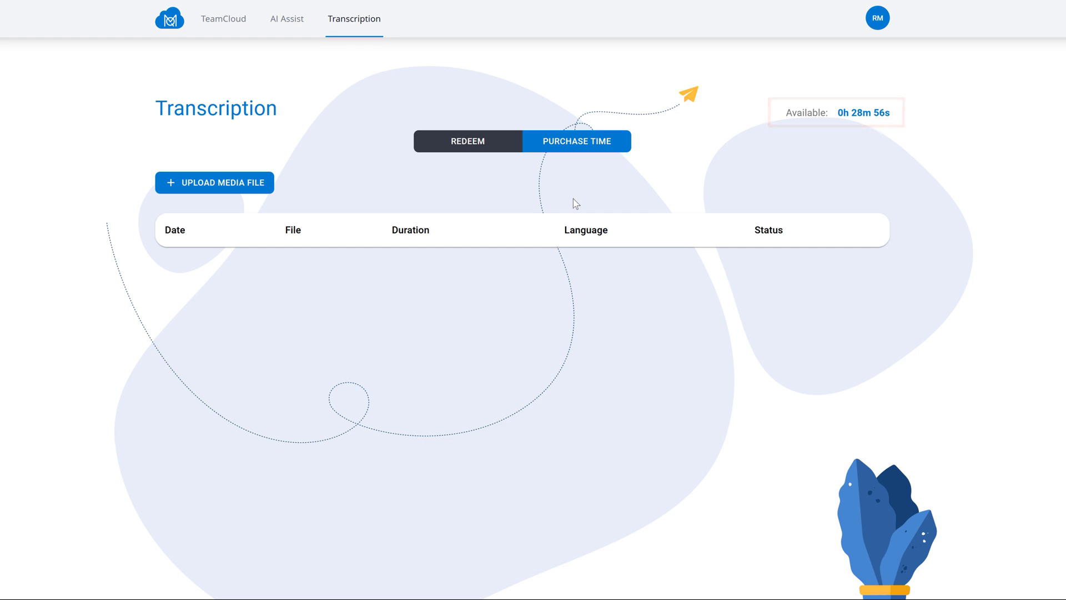
pyautogui.moveTo(439, 206)
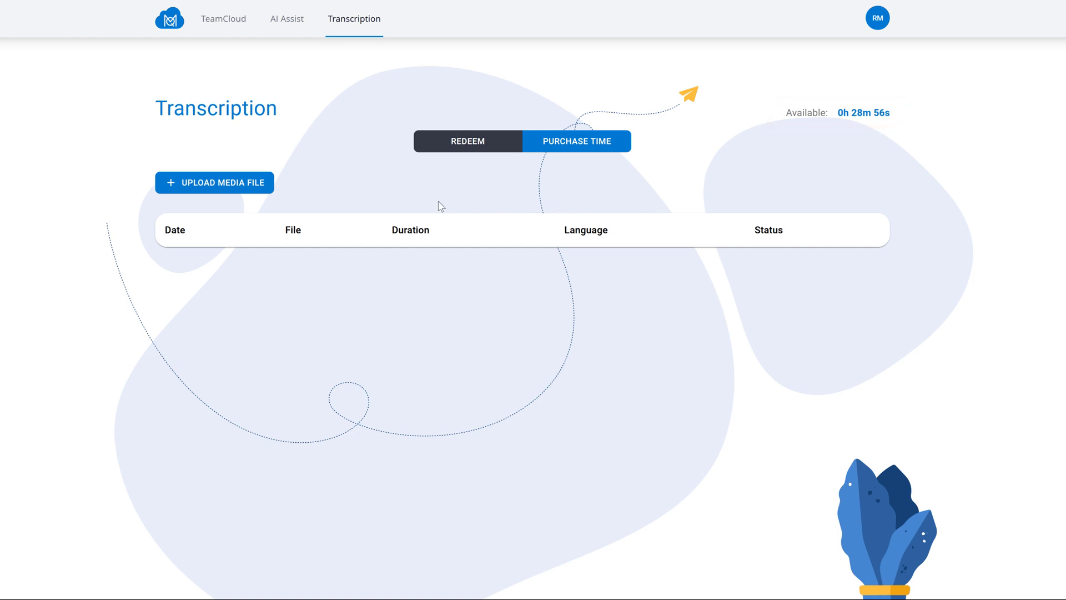
# Upload Interview-Mateo.mp3, add 'MAXQDA (Max.Q.D.A)' as vocabulary, and start transcription.
pyautogui.click(213, 182)
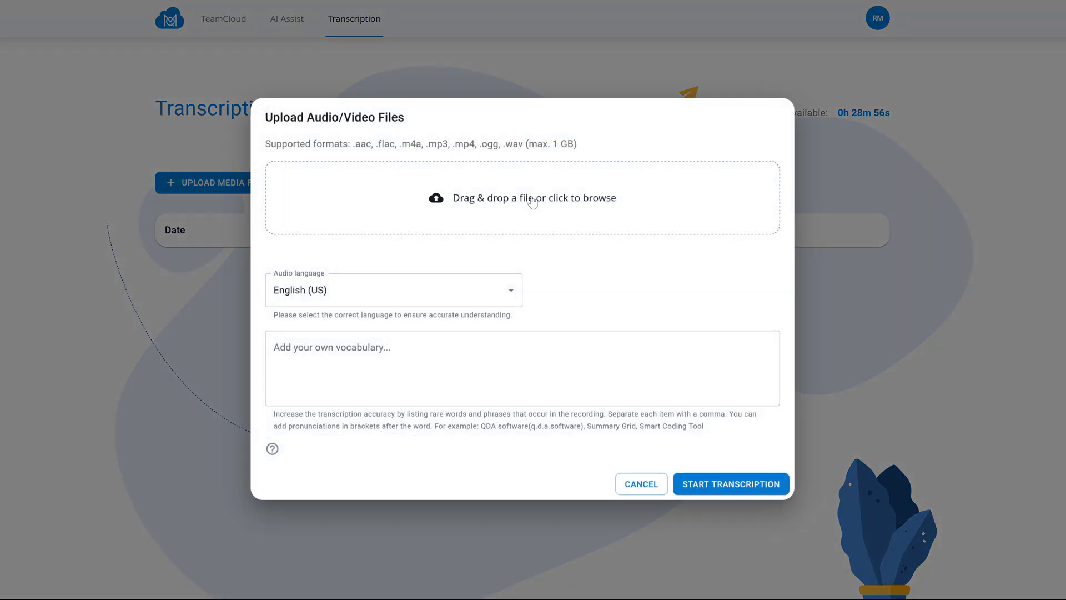
pyautogui.click(521, 197)
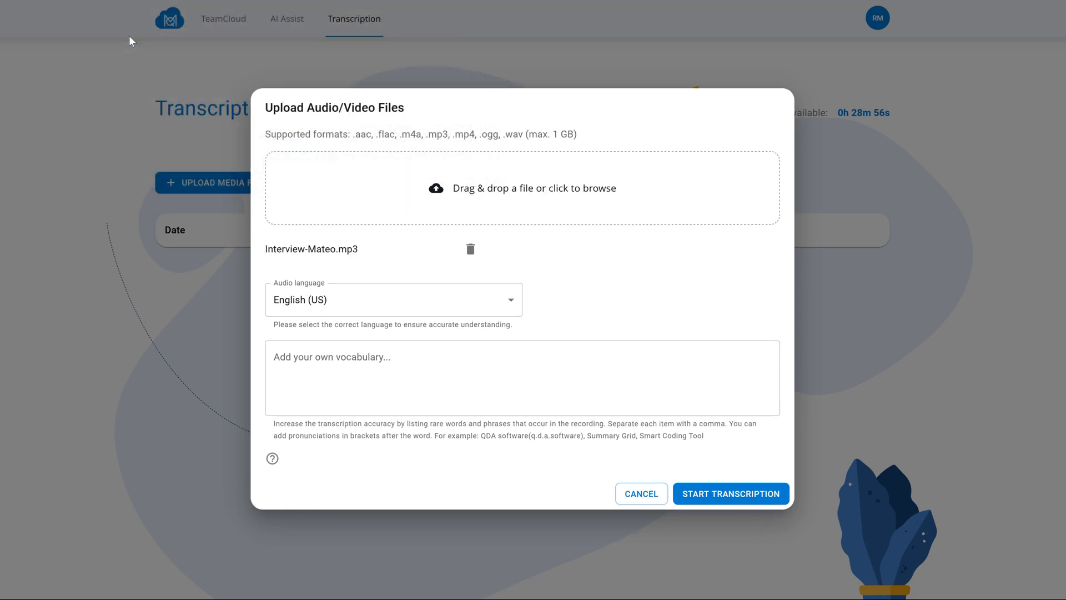
pyautogui.moveTo(170, 43)
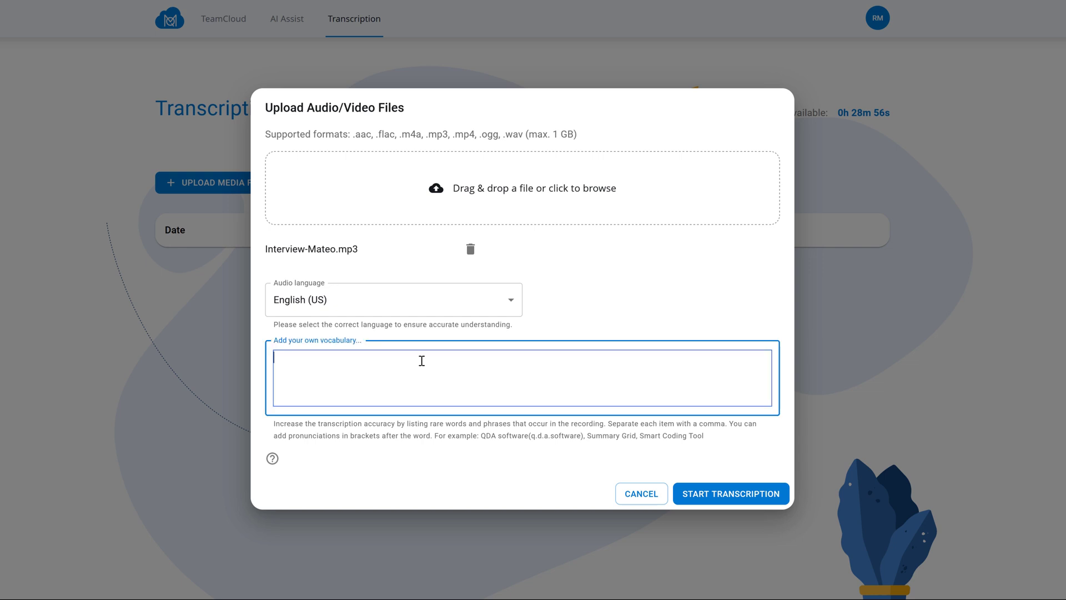
pyautogui.write('MAXQDA (')
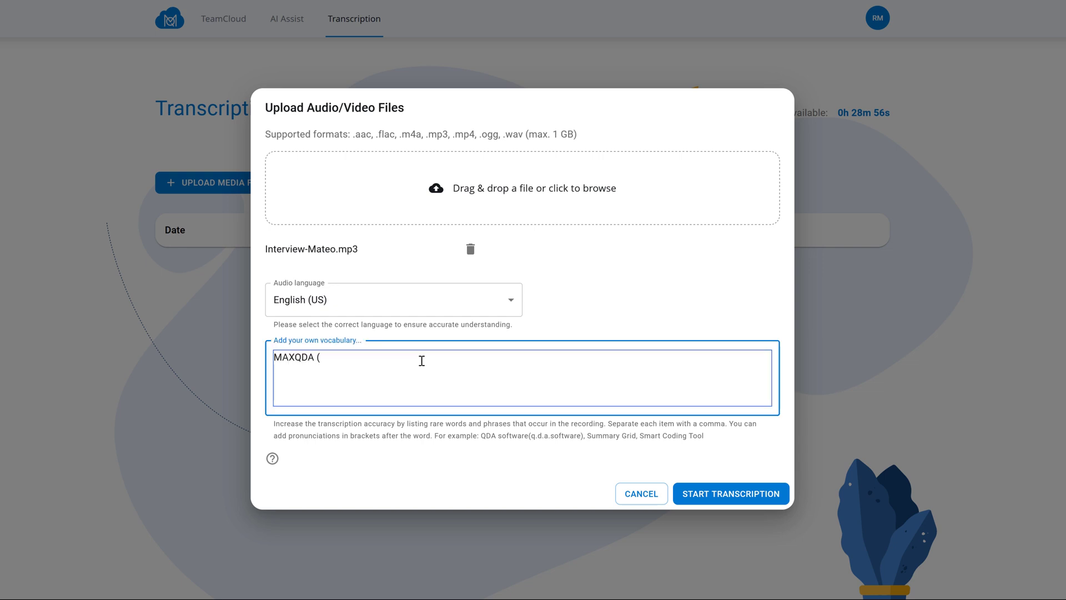
pyautogui.write('Max.Q.D.')
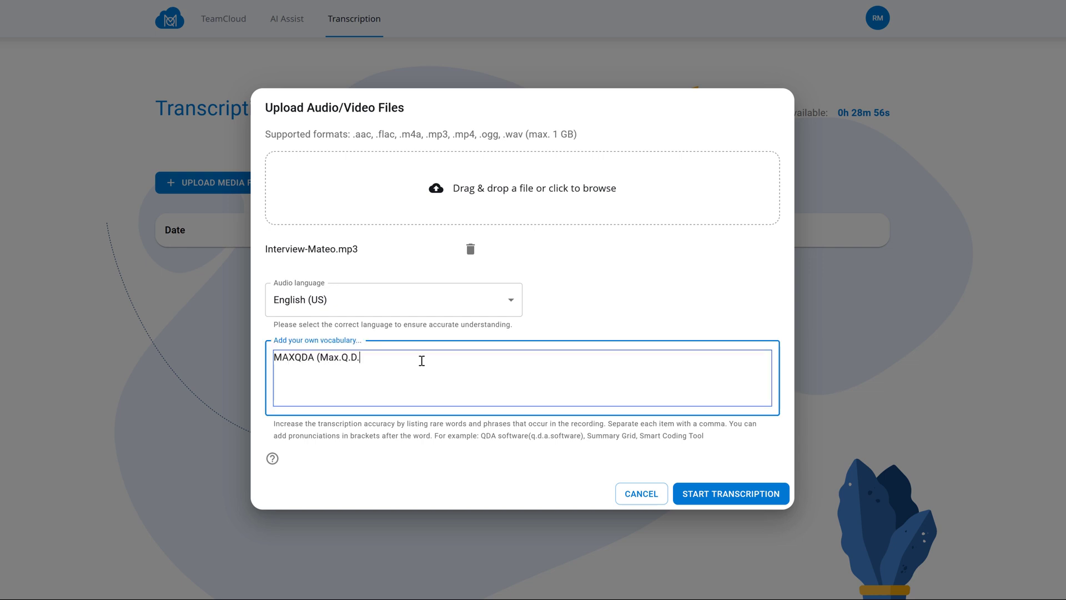
pyautogui.write('A)')
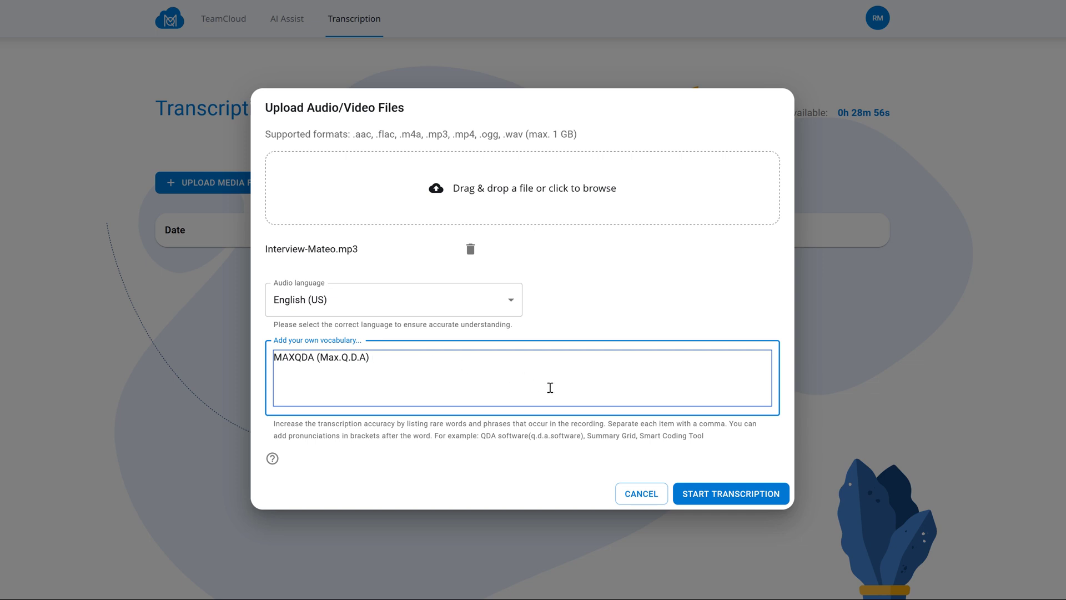
pyautogui.click(730, 493)
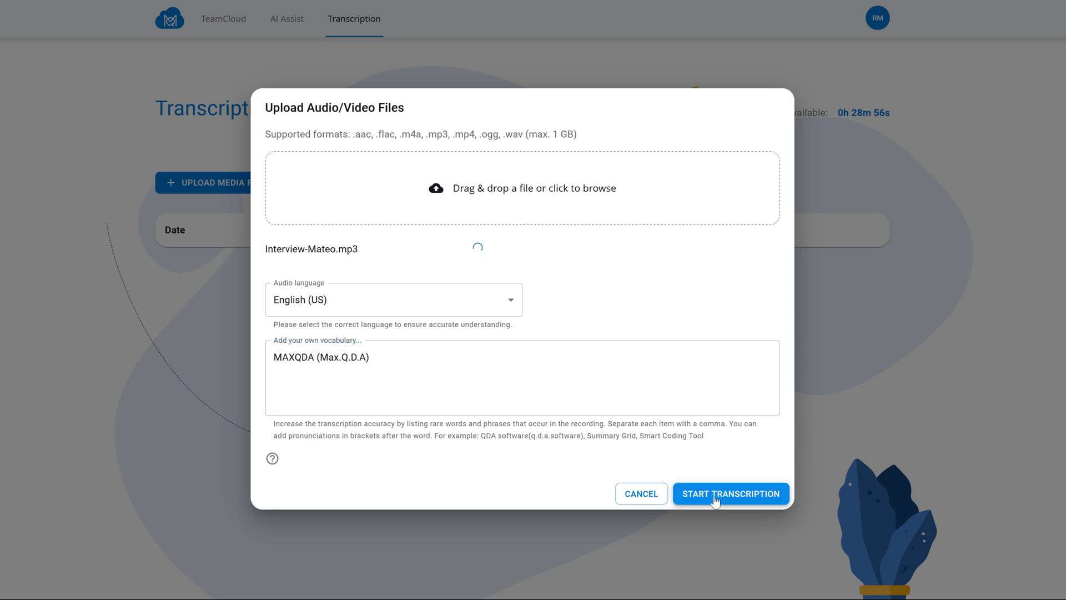
pyautogui.click(730, 493)
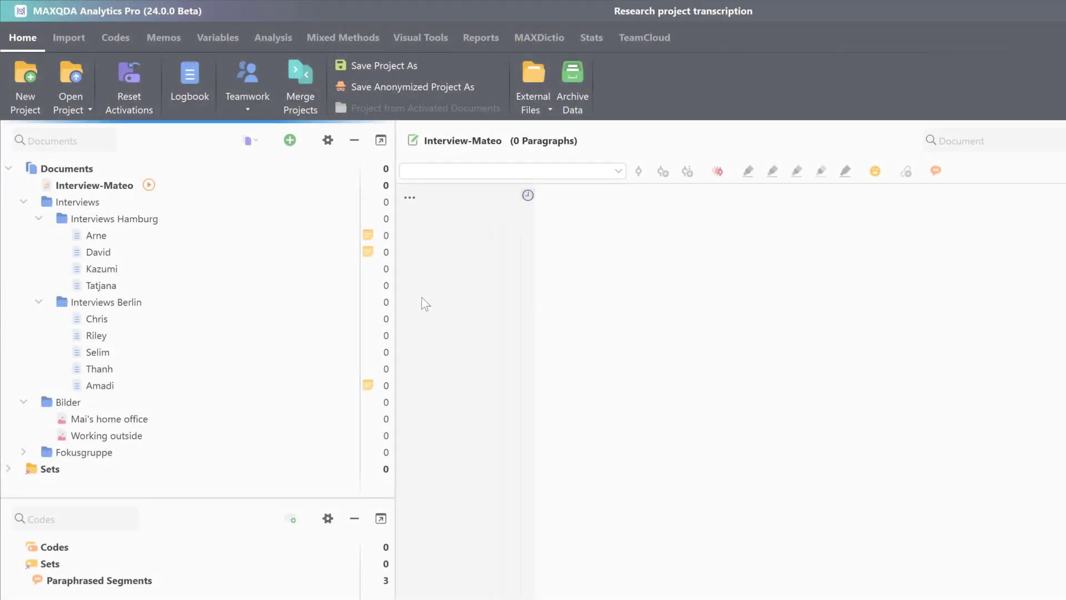
# Import Interview-Mateo.docx as the existing transcript for the Interview-Mateo document.
pyautogui.click(94, 185)
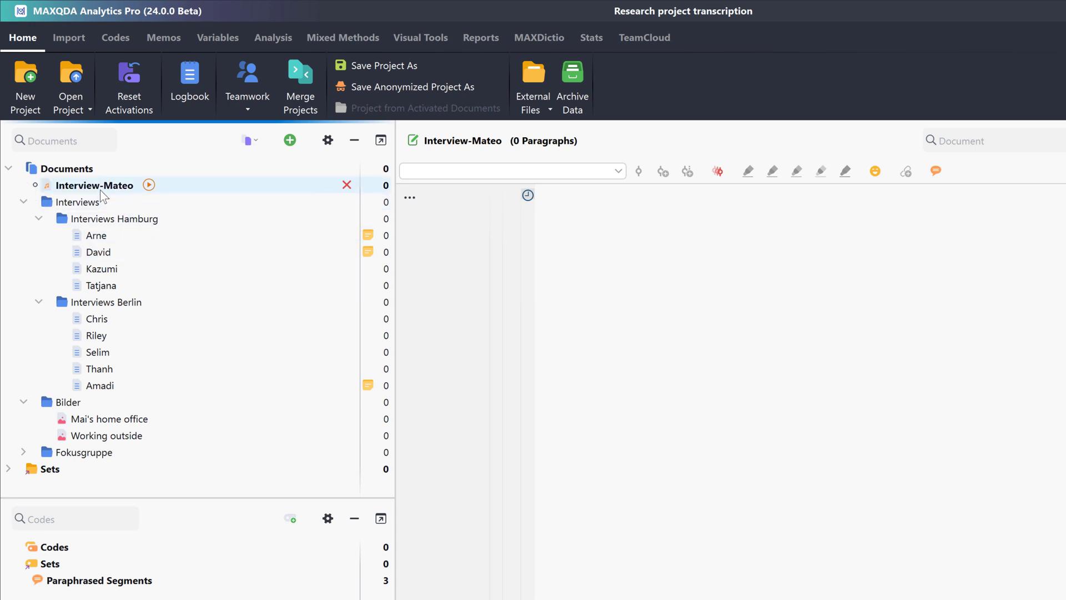
pyautogui.rightClick(94, 185)
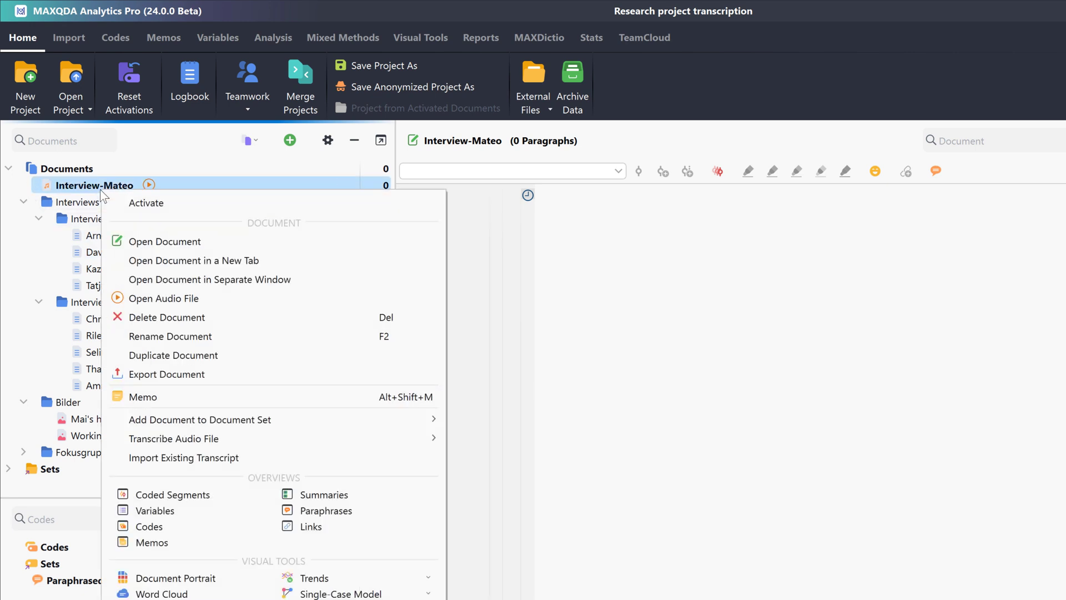
pyautogui.moveTo(200, 233)
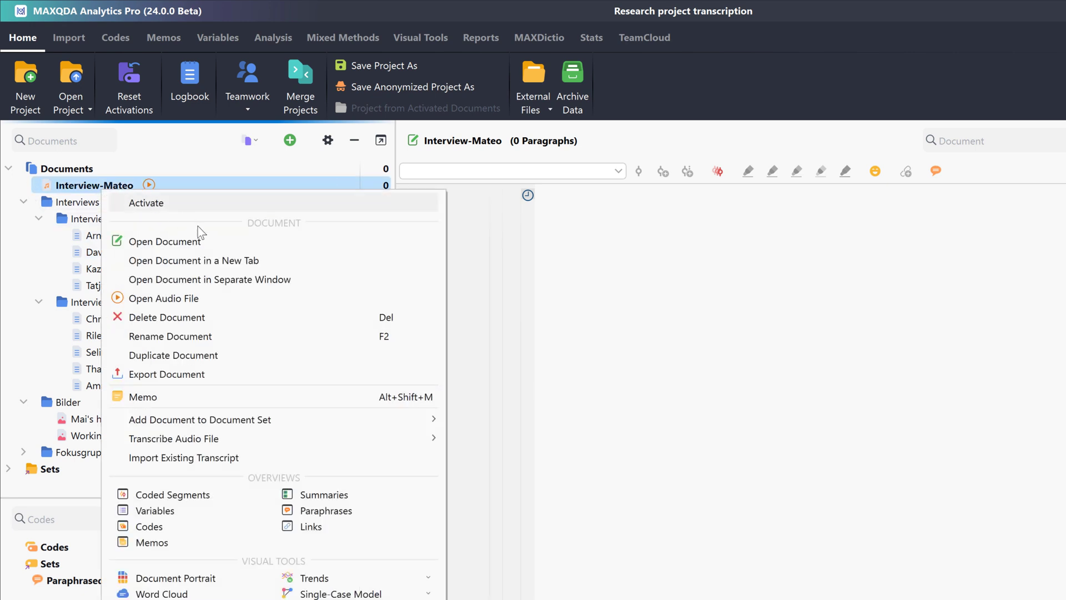
pyautogui.click(184, 458)
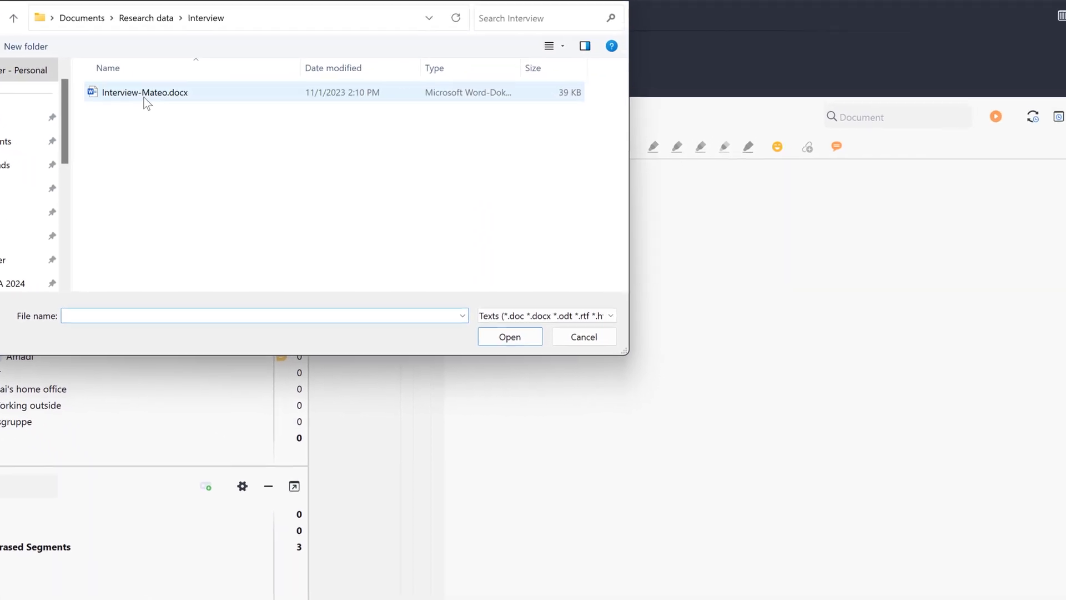
pyautogui.doubleClick(142, 92)
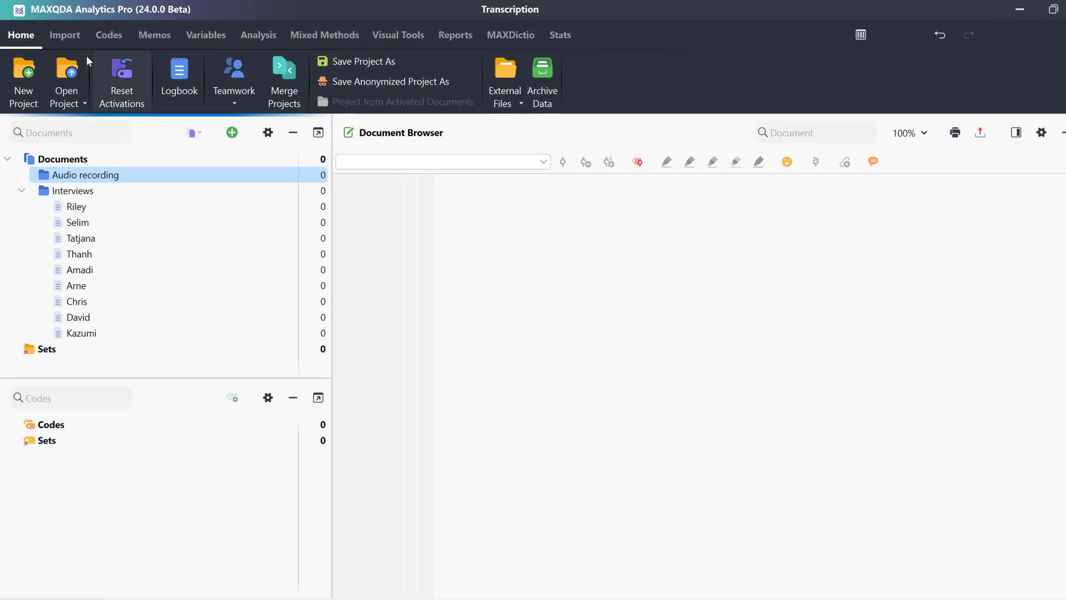
# Import the Interview Mateo.mp3 audio into the Audio recording folder.
pyautogui.click(65, 34)
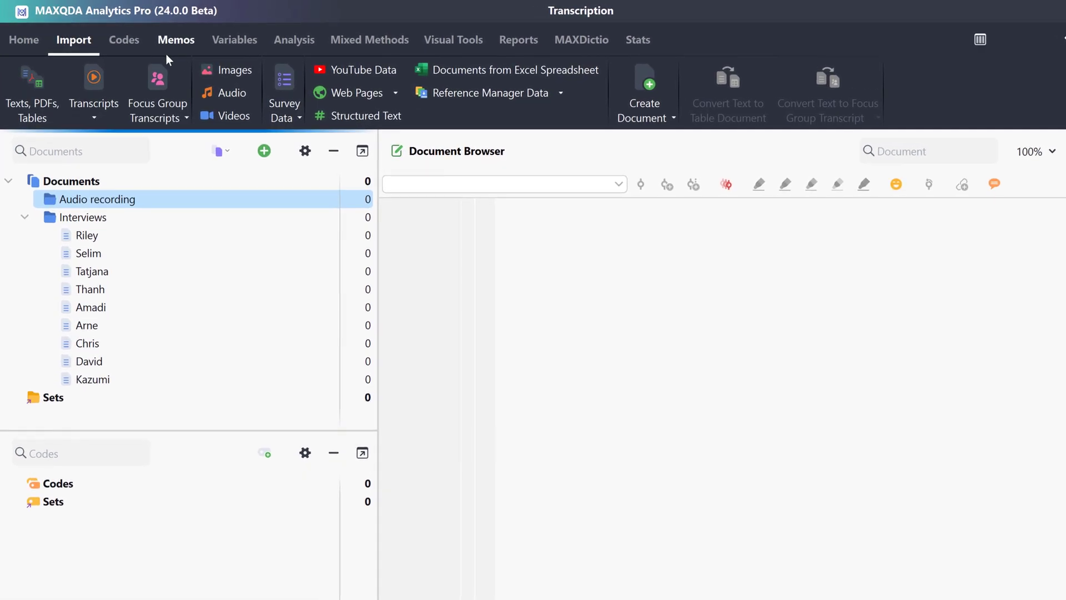
pyautogui.moveTo(232, 93)
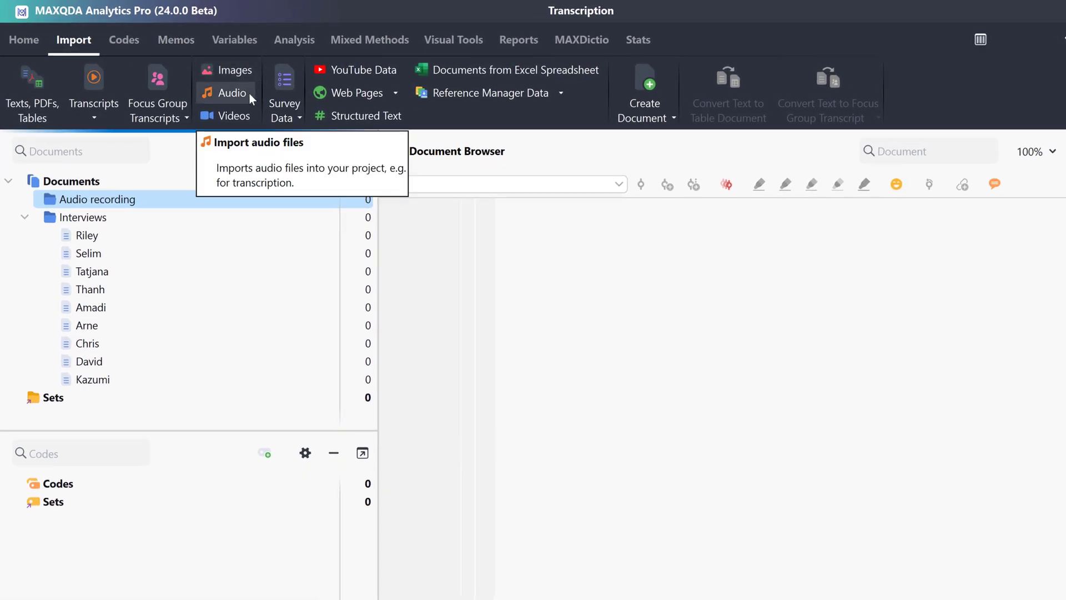
pyautogui.click(233, 94)
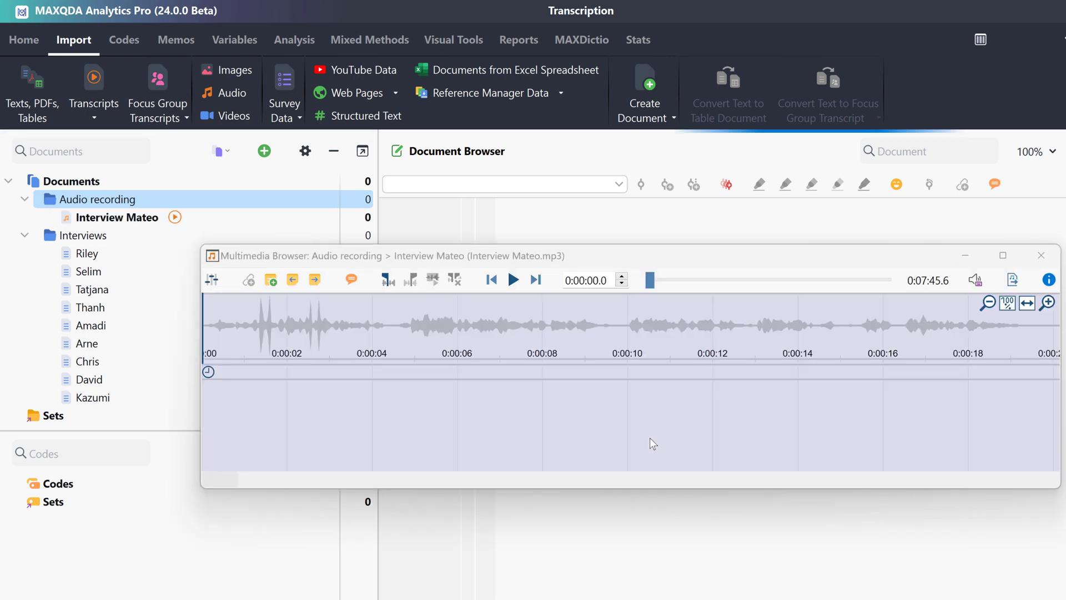
pyautogui.click(1040, 255)
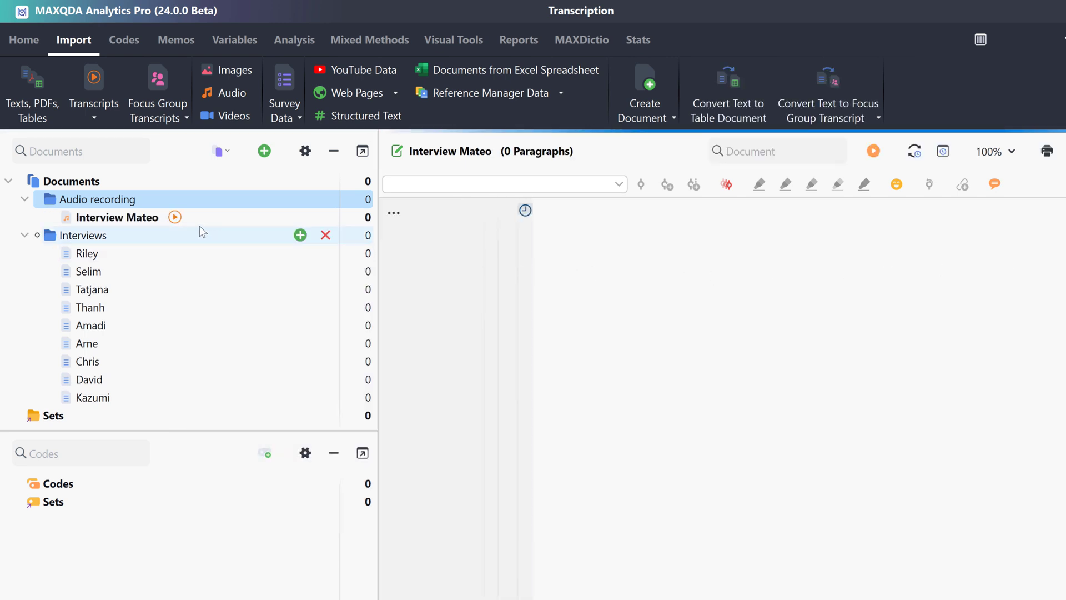
# Start manual transcription of the Interview Mateo recording.
pyautogui.rightClick(117, 217)
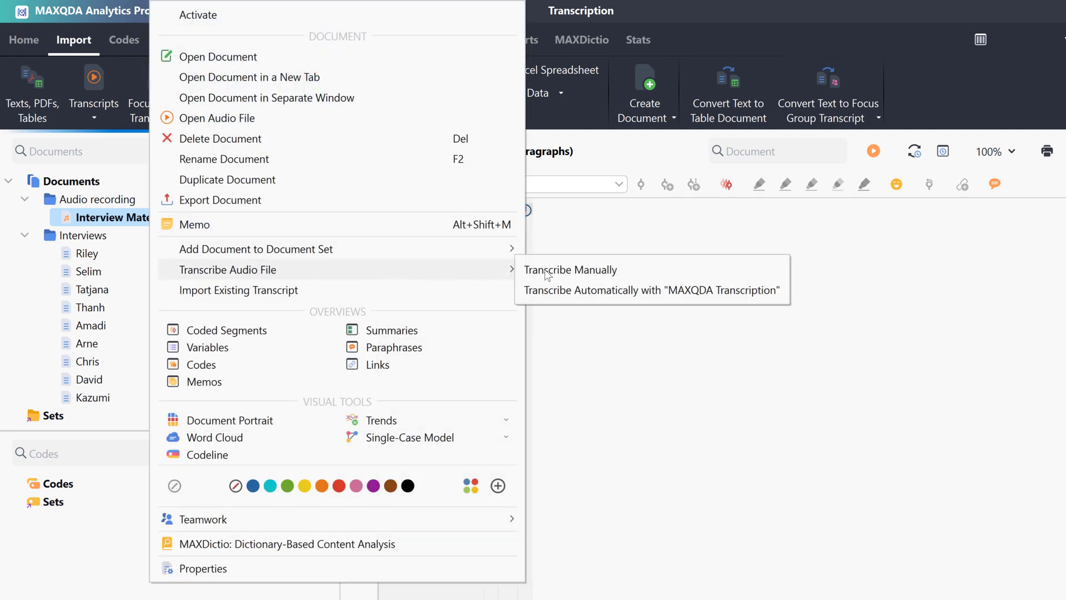
pyautogui.click(571, 270)
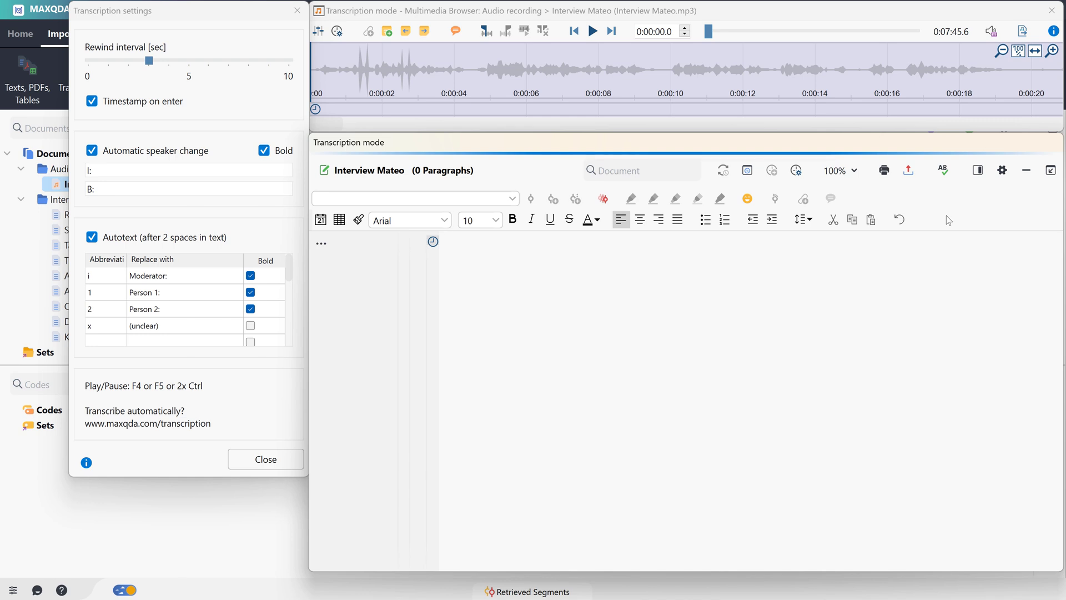
# Play the audio, then type the interviewer's line about work-life-balance and well-being.
pyautogui.click(591, 31)
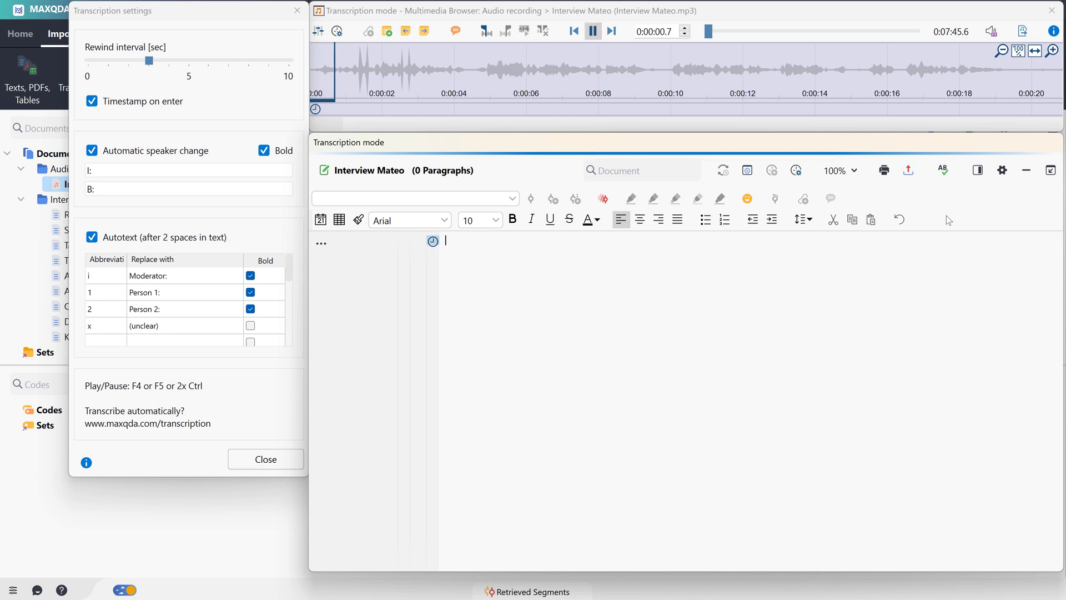
pyautogui.click(593, 31)
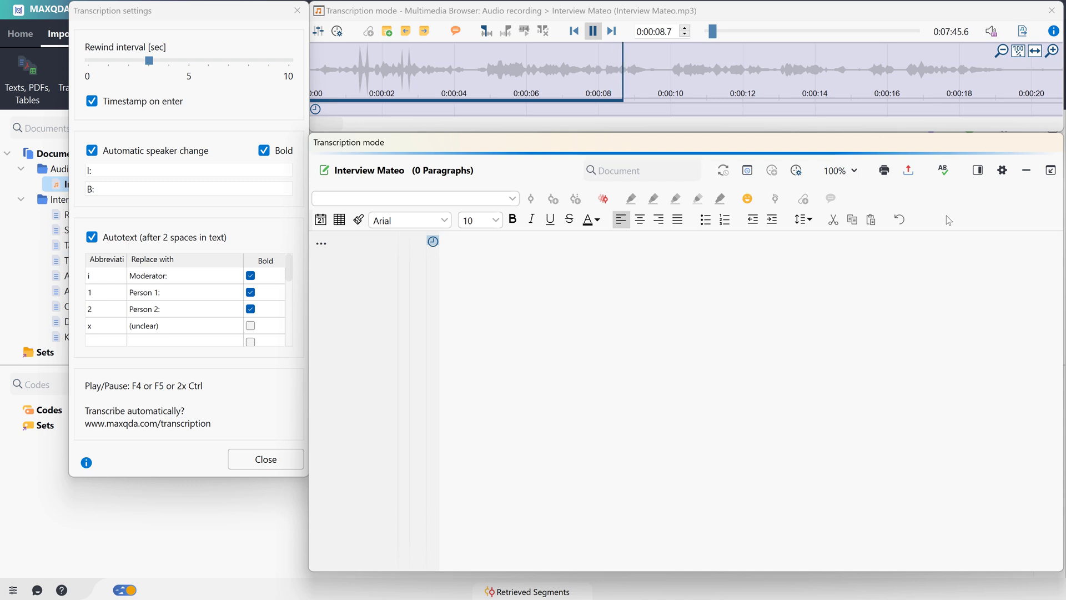
pyautogui.click(592, 31)
pyautogui.write('I: Thank you for participating in our intervie')
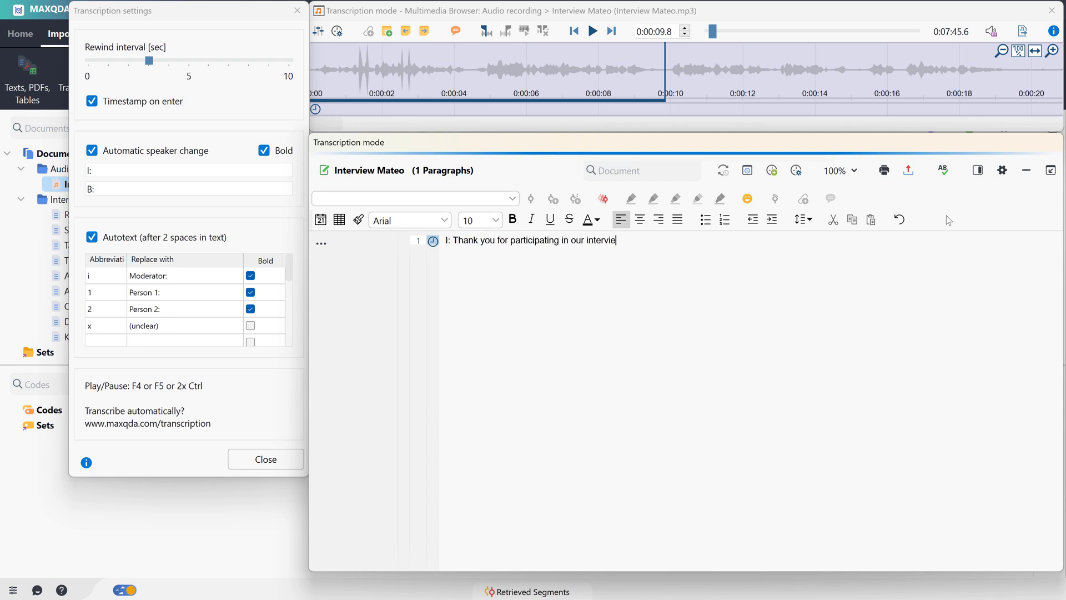
pyautogui.write('w. In our study we are interested i')
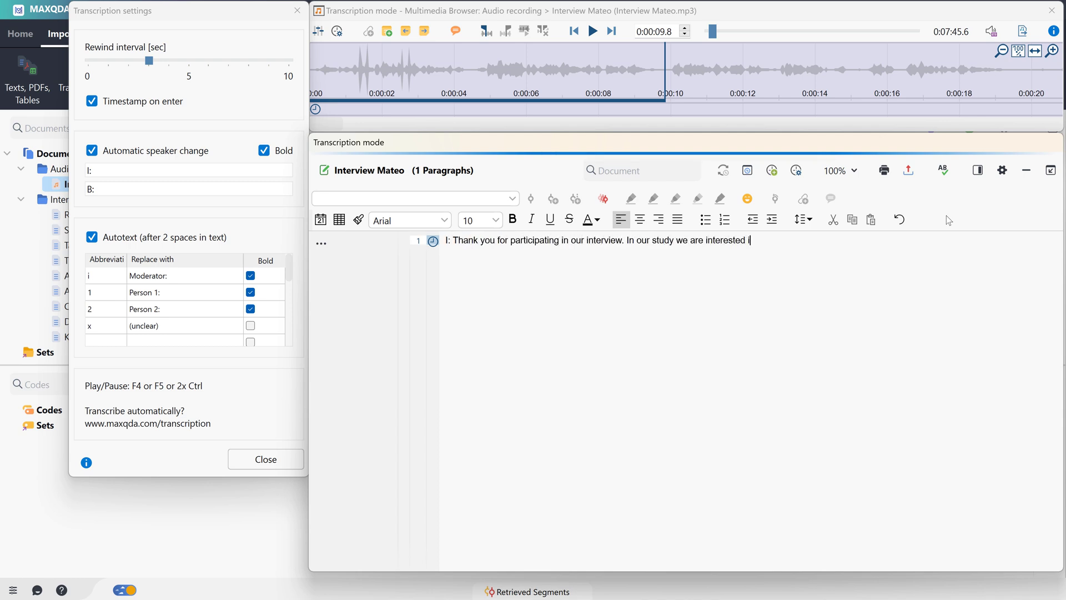
pyautogui.write('n your work-life-balance and wel')
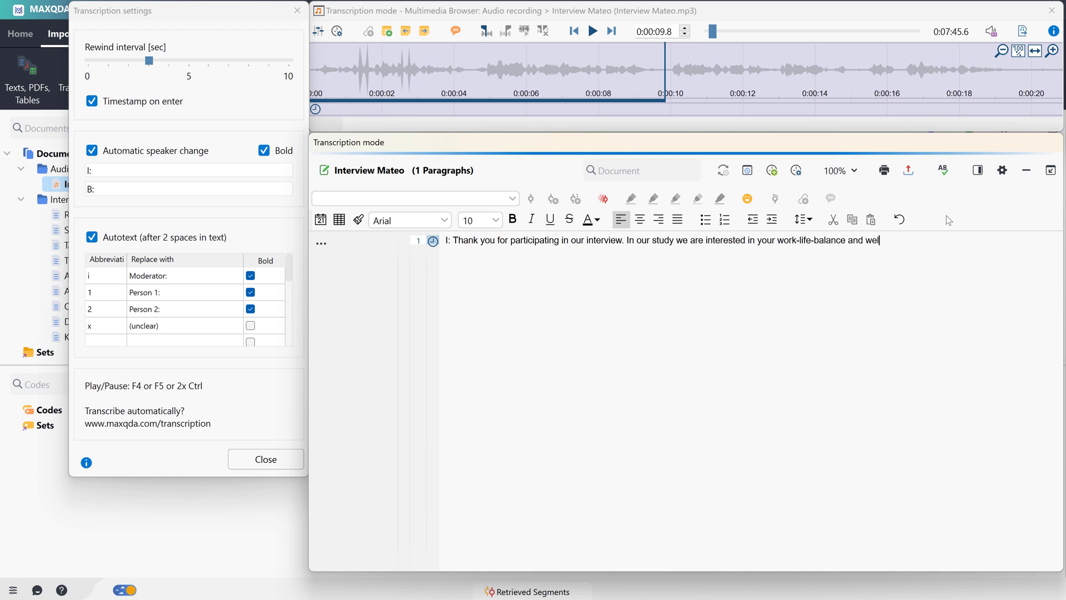
pyautogui.write('l-being.')
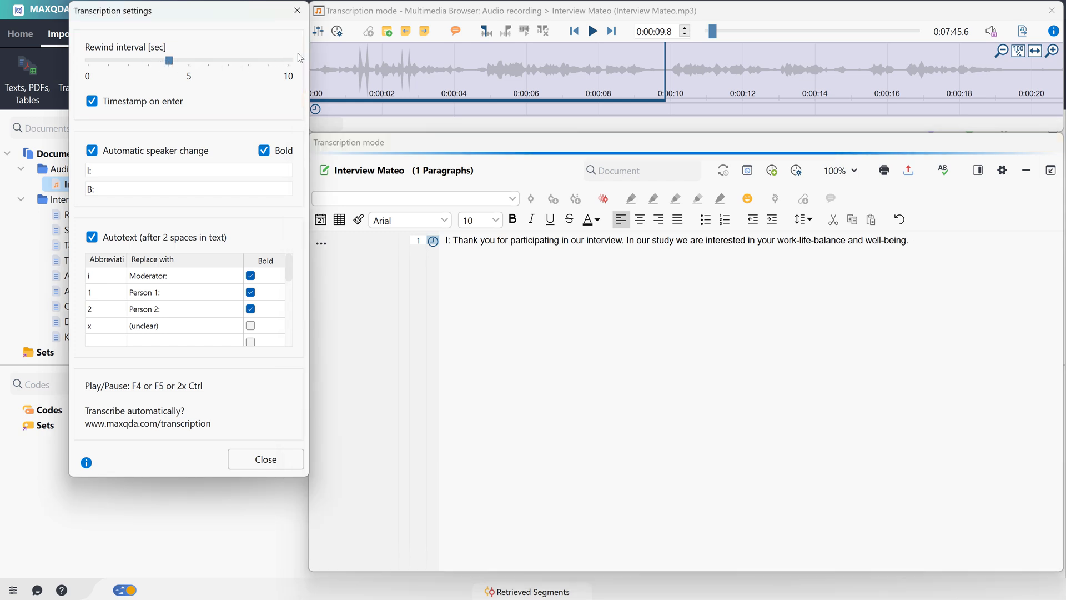
# Raise the playing speed slightly above 1 in the Control panel and confirm.
pyautogui.click(317, 31)
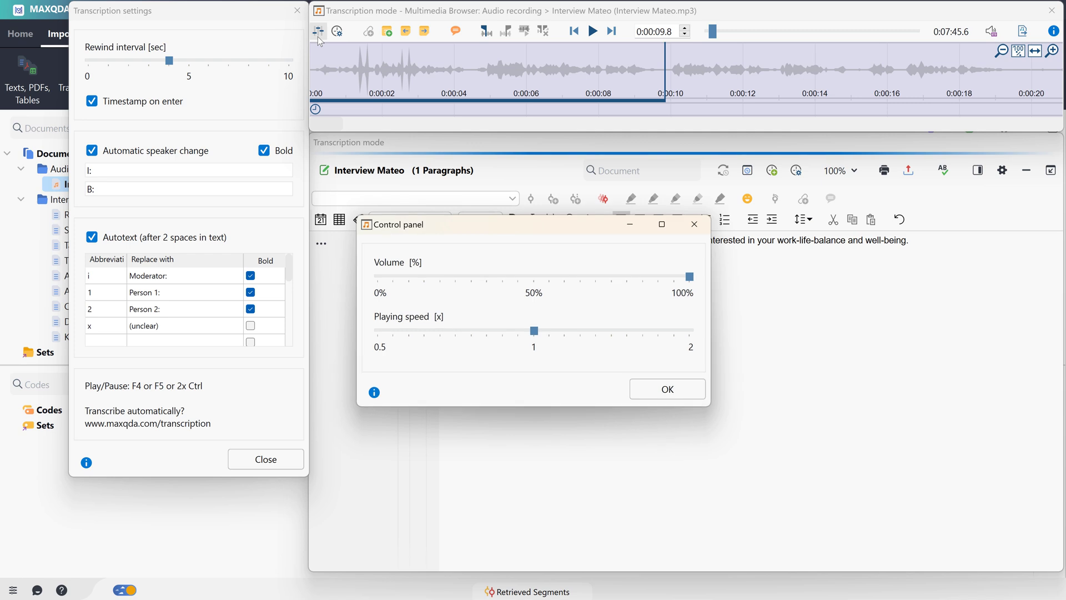
pyautogui.moveTo(429, 130)
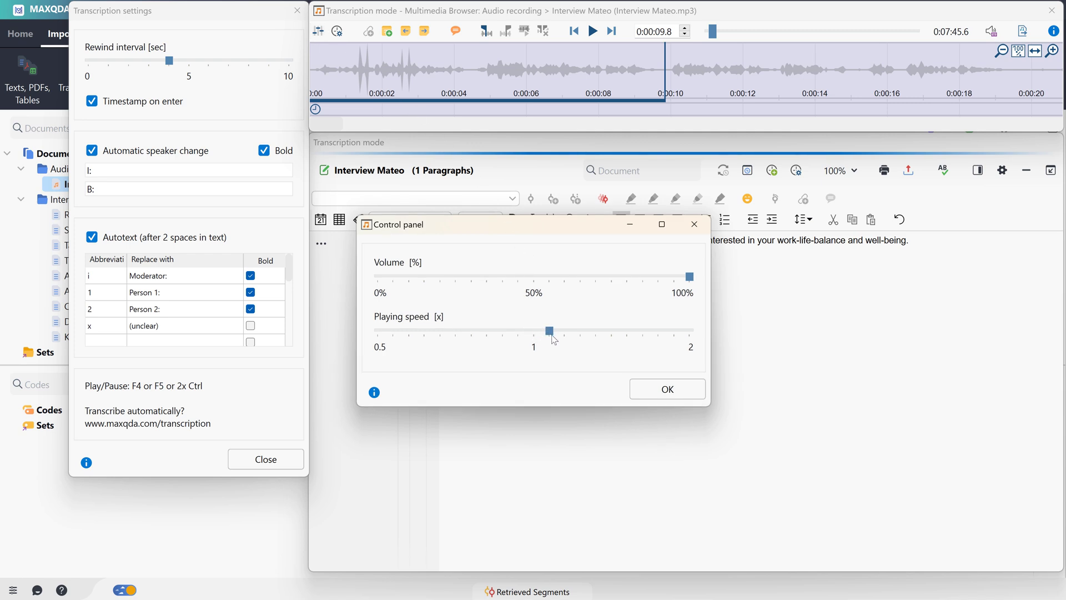
pyautogui.click(666, 388)
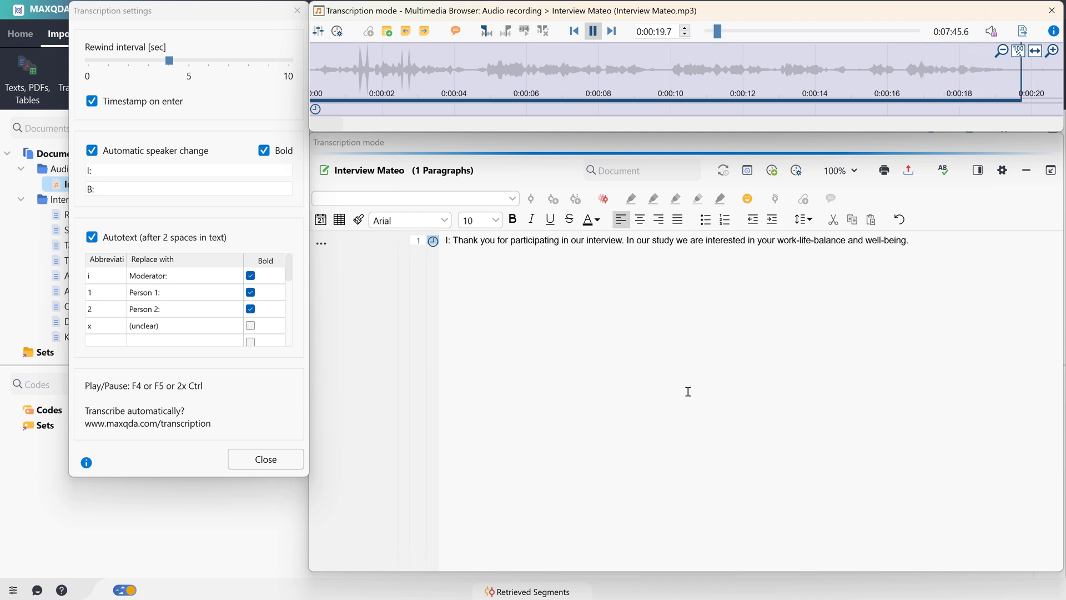
# Finish the interviewer's question asking to describe a typical work day, then begin B's answer.
pyautogui.write('In the following I would like to ask some questions regard')
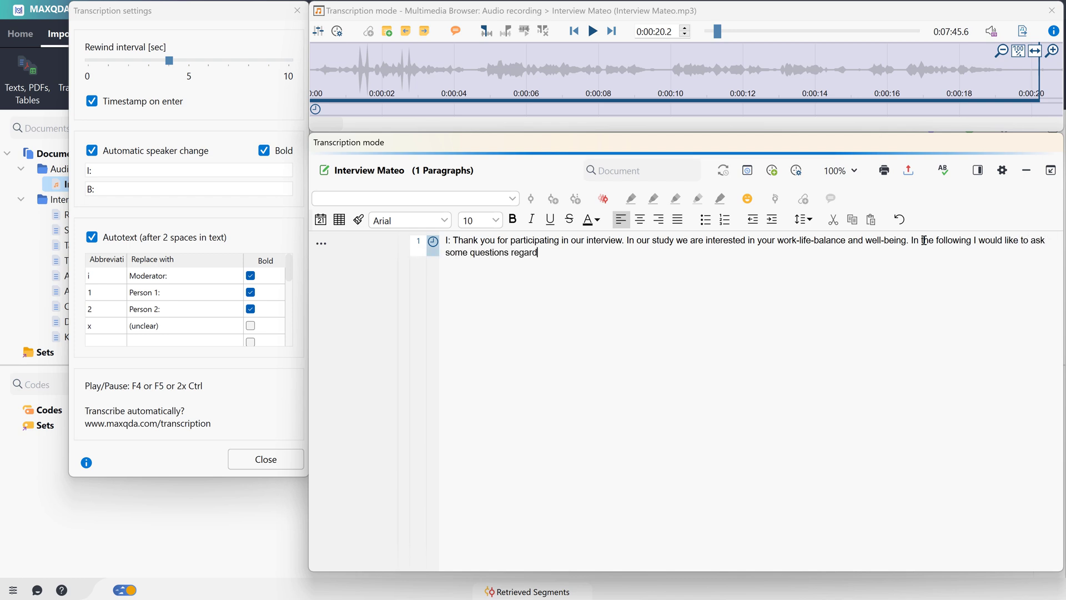
pyautogui.write('ing your daily routines. First of all, could you des')
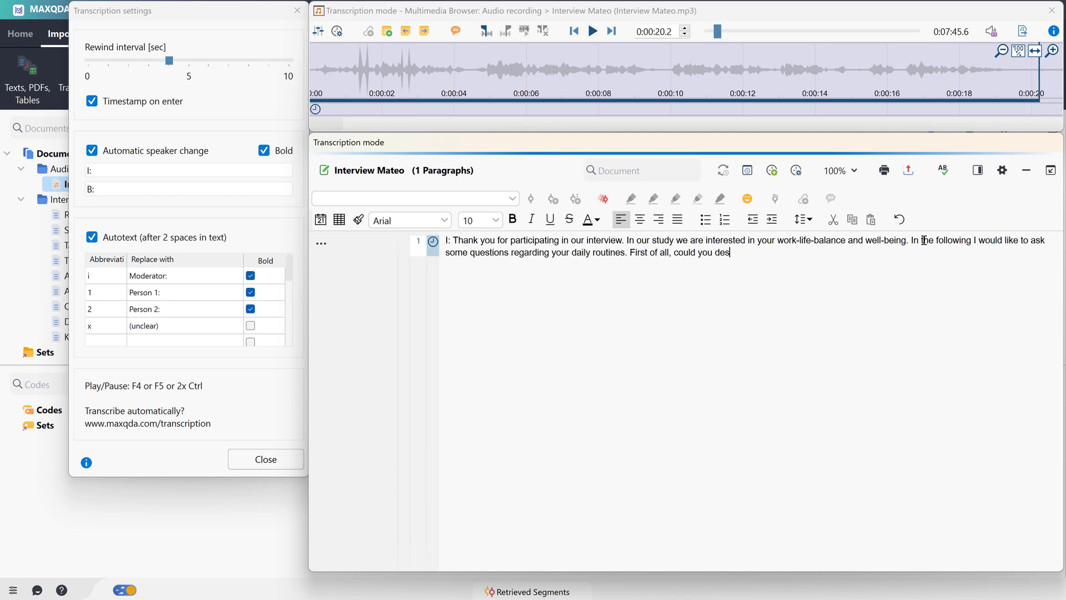
pyautogui.write('cribe a typical work day in your life?')
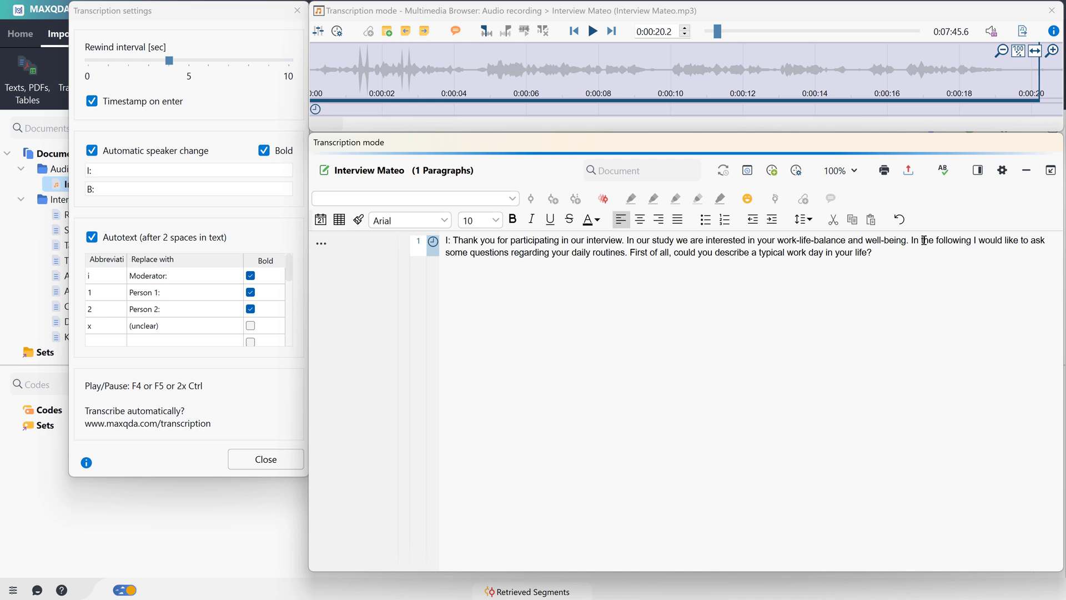
pyautogui.click(873, 252)
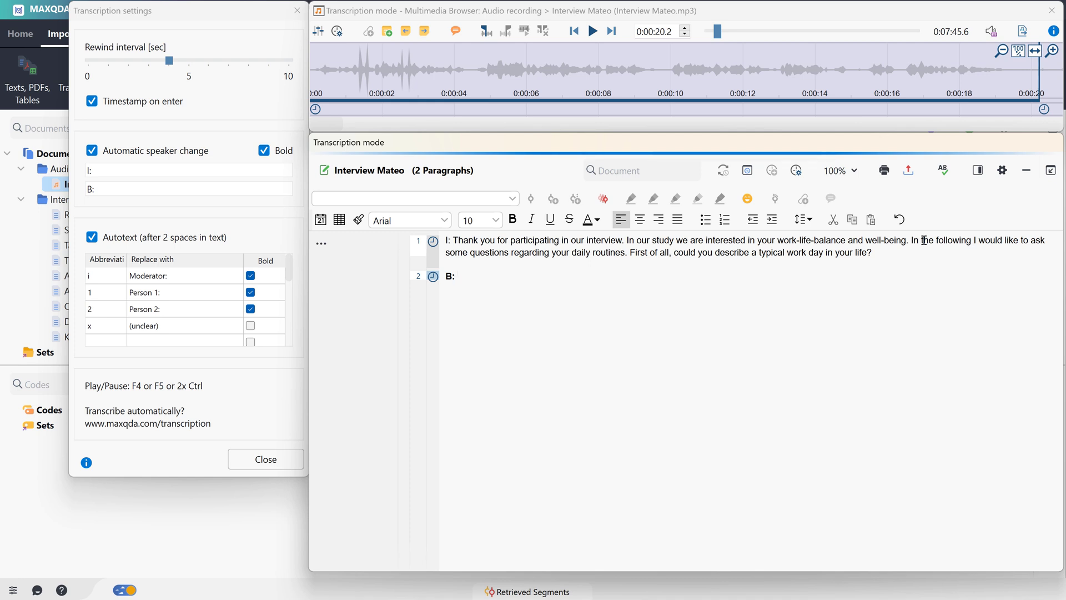
pyautogui.click(456, 275)
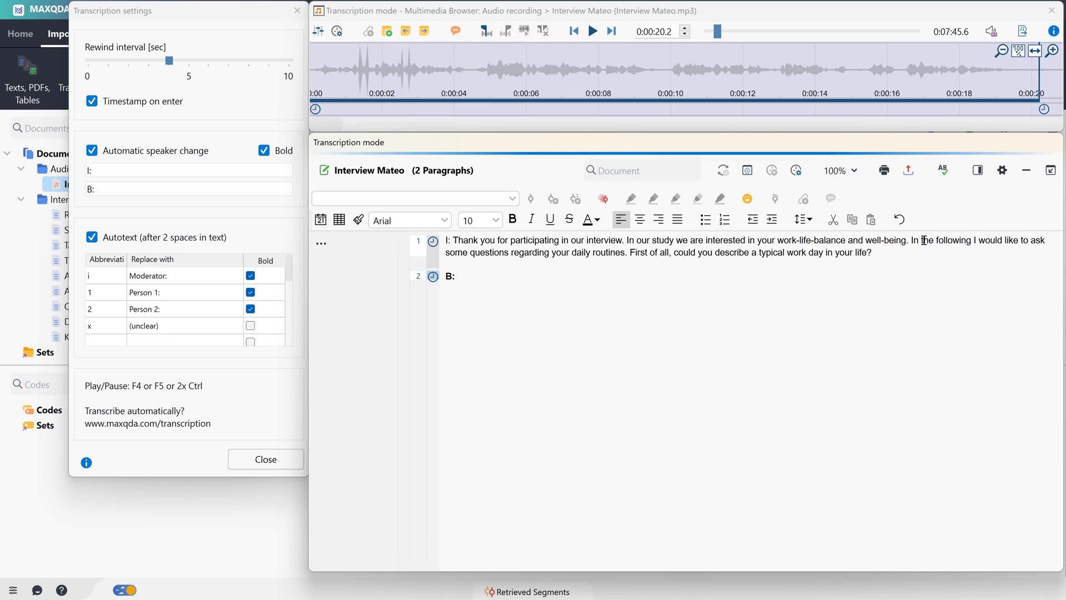
pyautogui.click(592, 30)
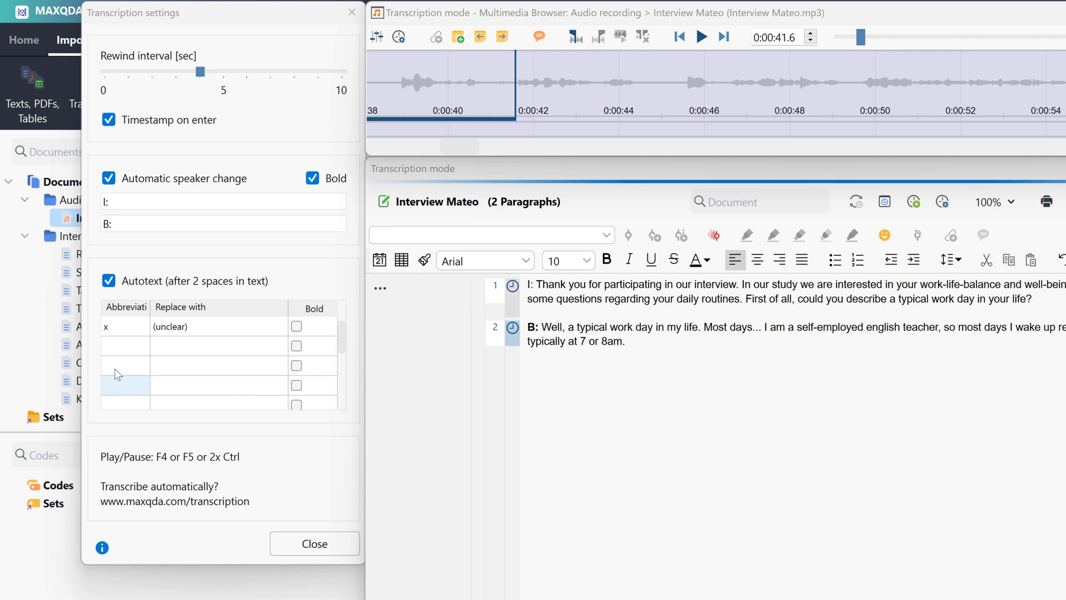
# Add an autotext entry with abbreviation l expanding to '(laughs)'.
pyautogui.click(125, 345)
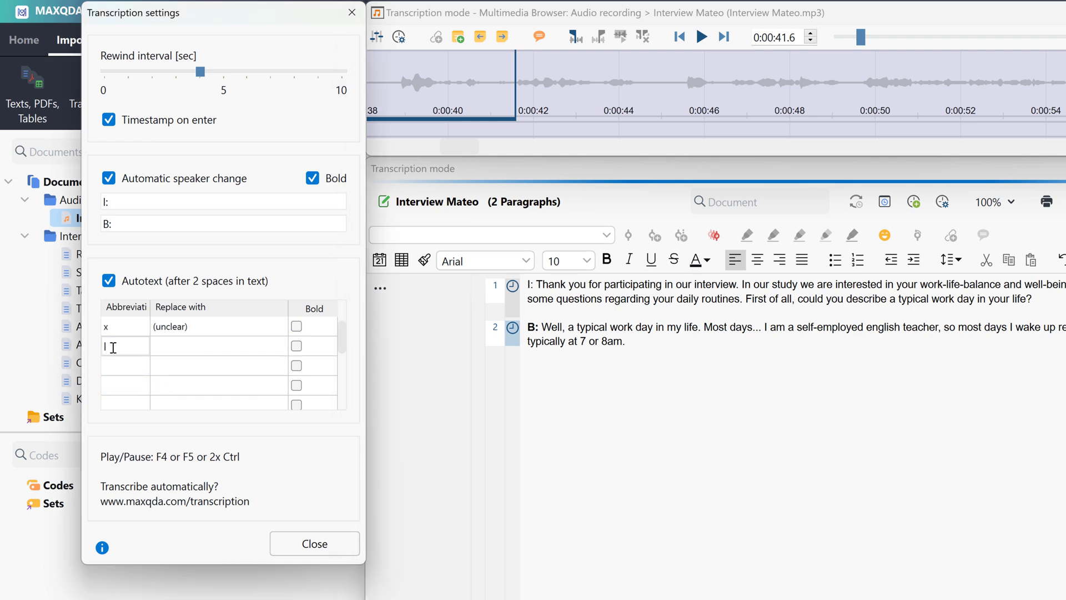
pyautogui.write('(laughs)')
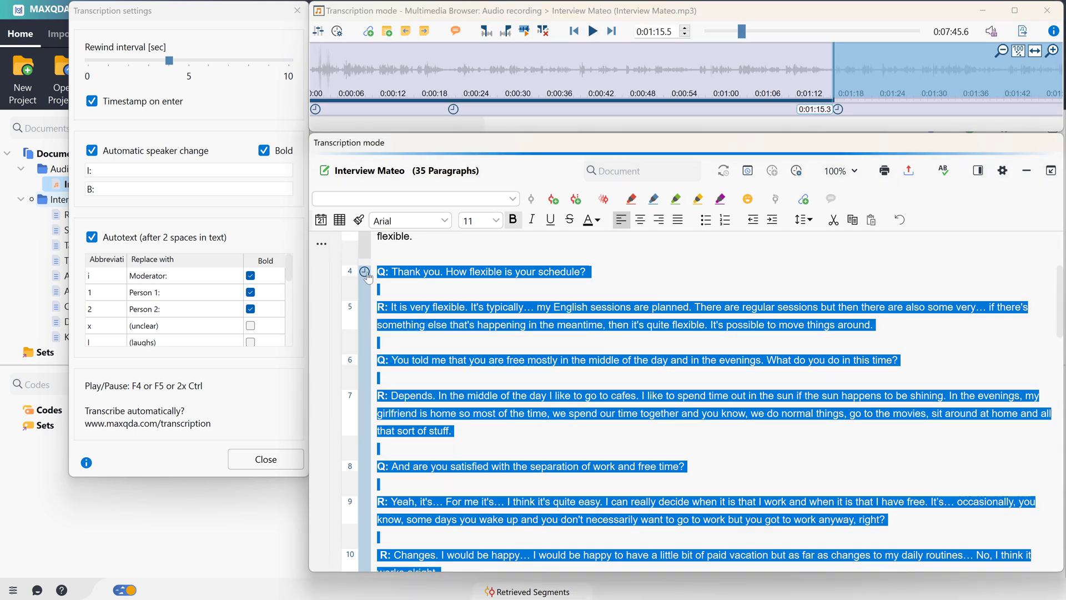
# Play the Interview Mateo audio from paragraph 4's timestamp.
pyautogui.click(591, 30)
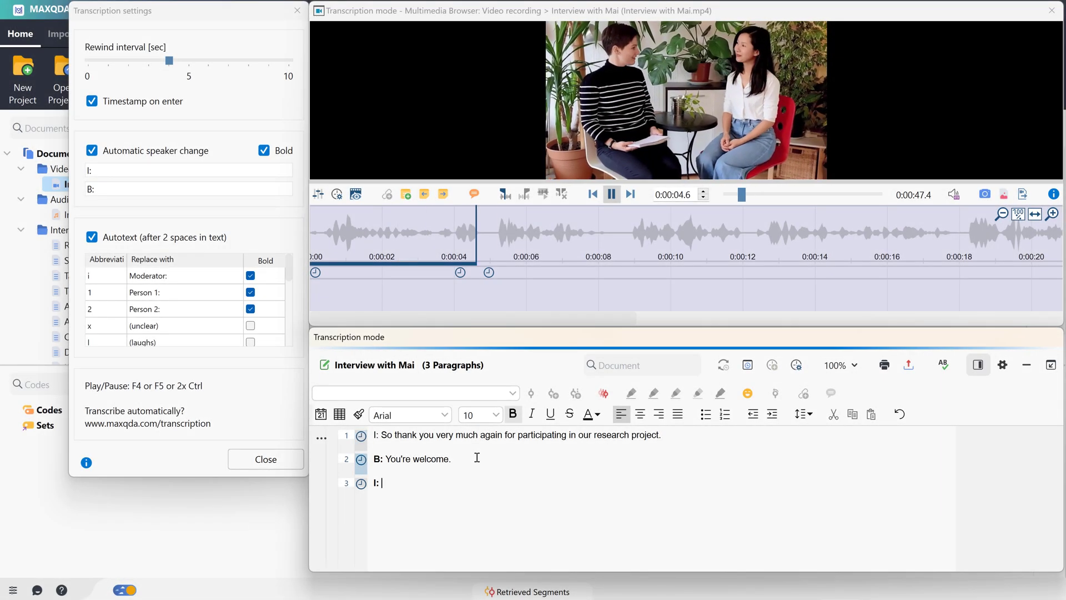
# Type the interviewer's line asking how often you work from home after the I: label.
pyautogui.write('Fo')
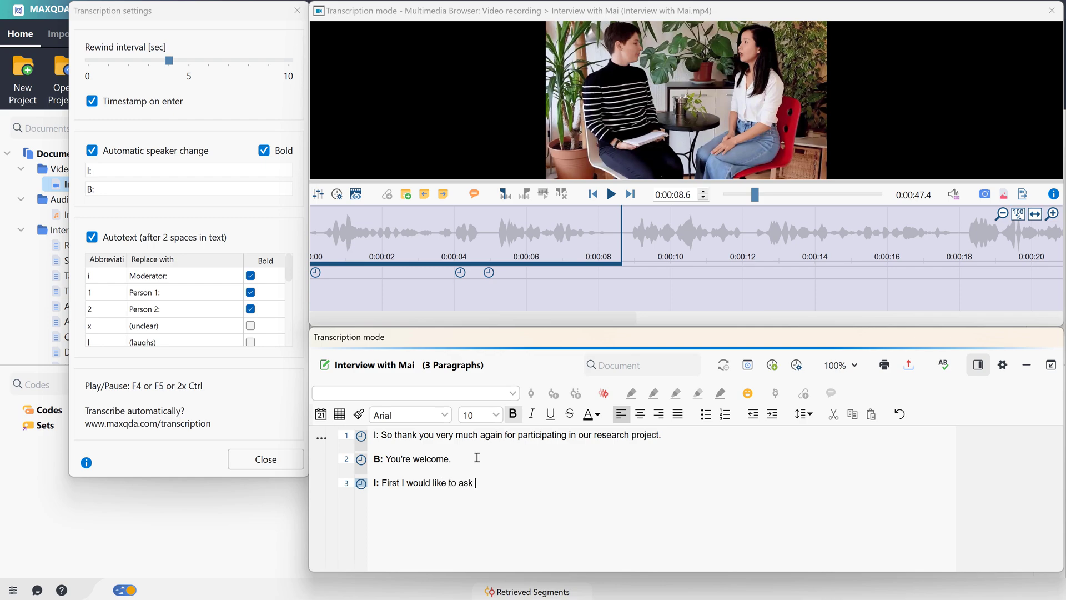
pyautogui.write('you: how often do you work from')
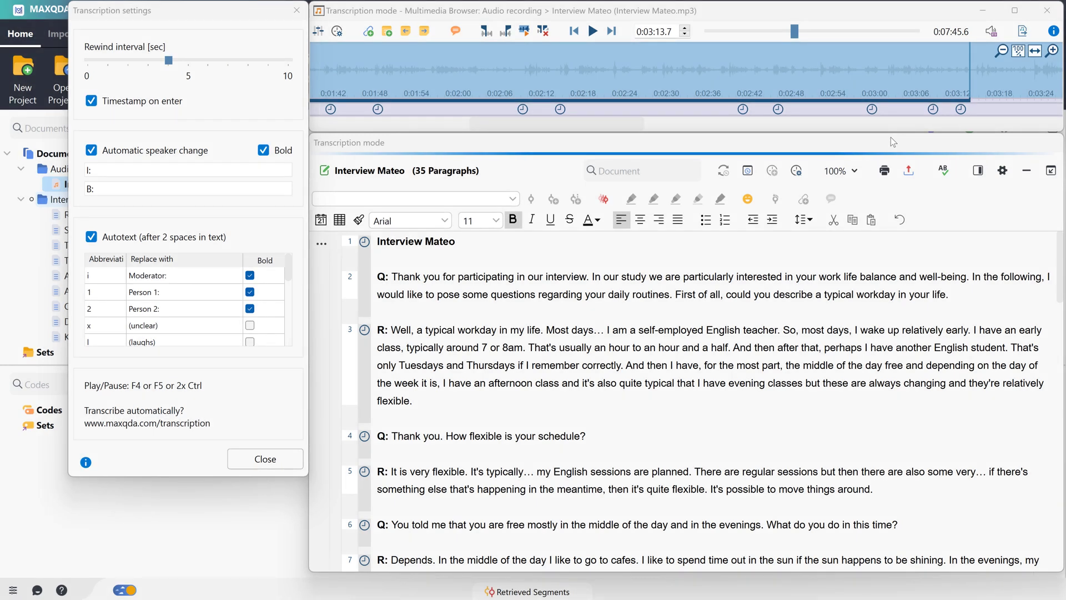
pyautogui.moveTo(1045, 39)
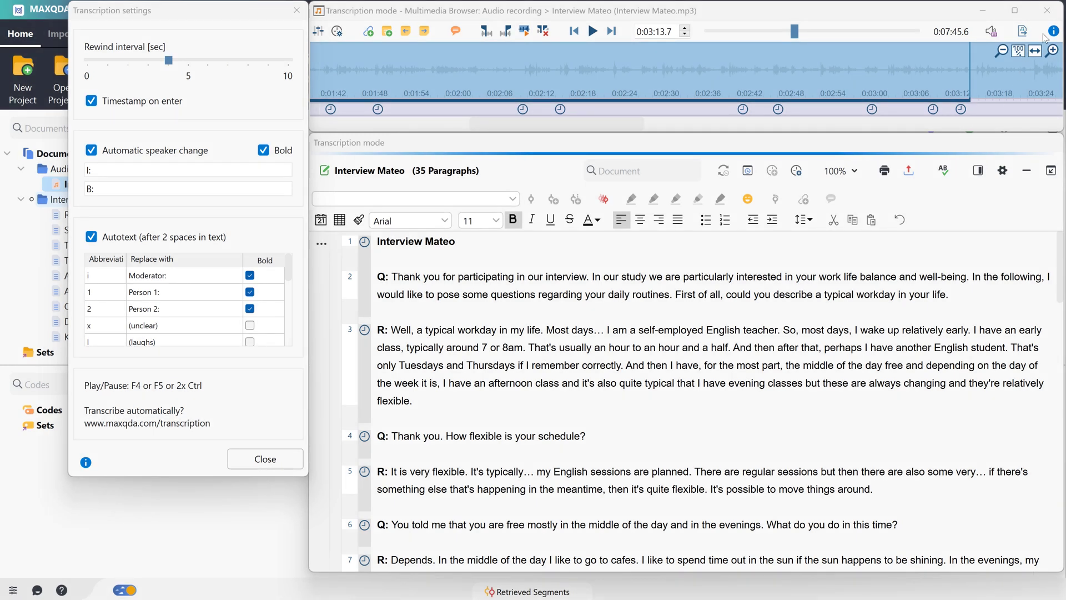
# Exit transcription mode to show the 35-paragraph Interview Mateo transcript in document view.
pyautogui.click(264, 459)
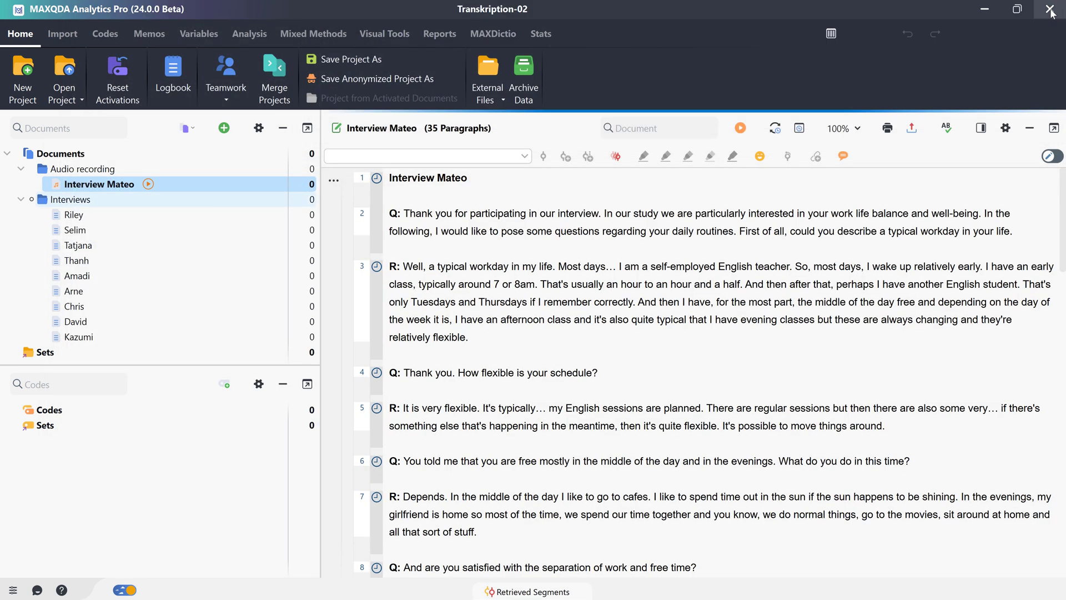
pyautogui.moveTo(894, 221)
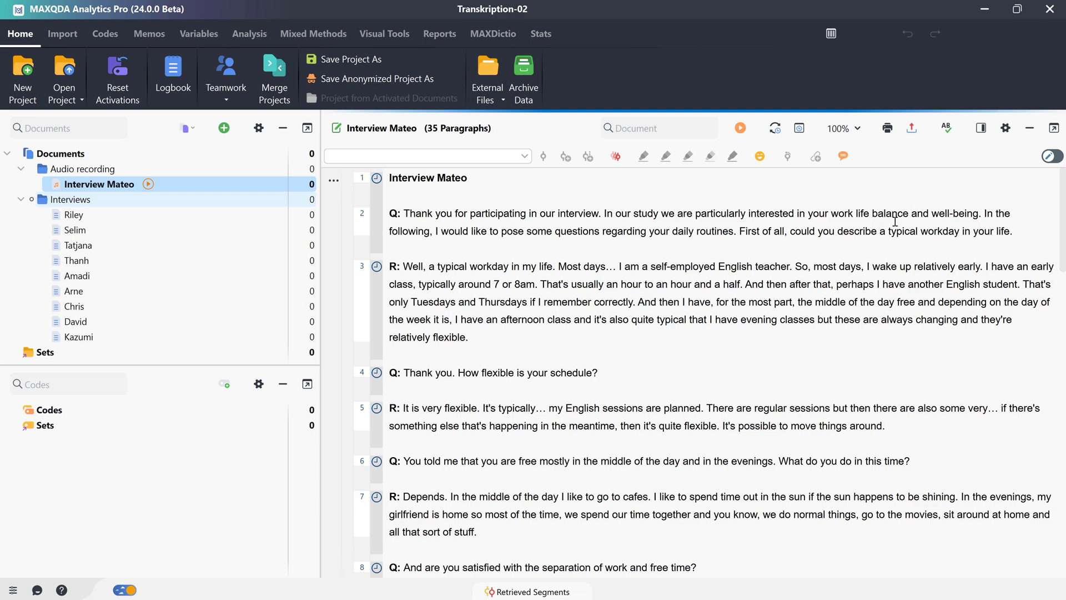